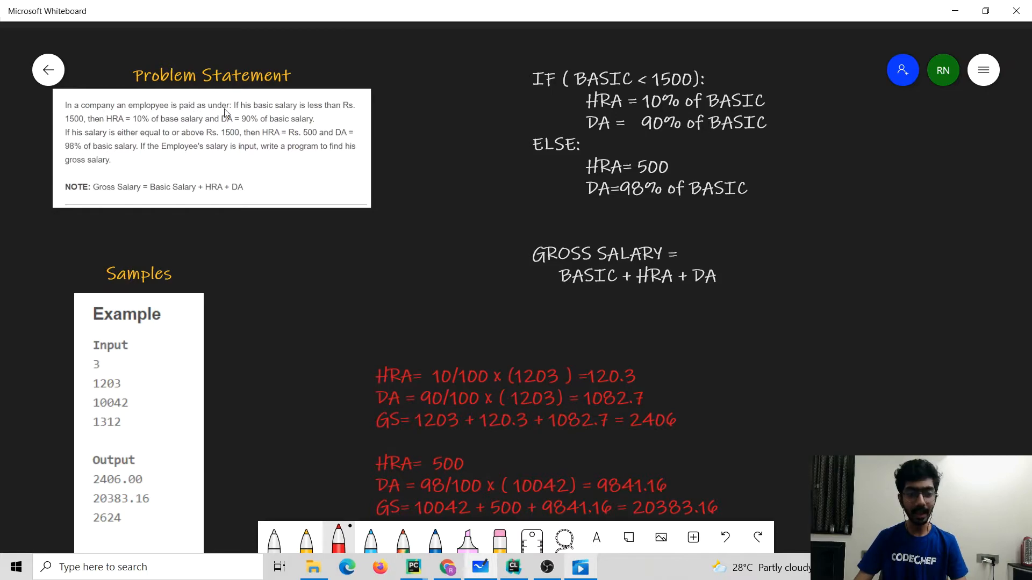
{"action": "mouse_move", "coordinate": [143, 130]}
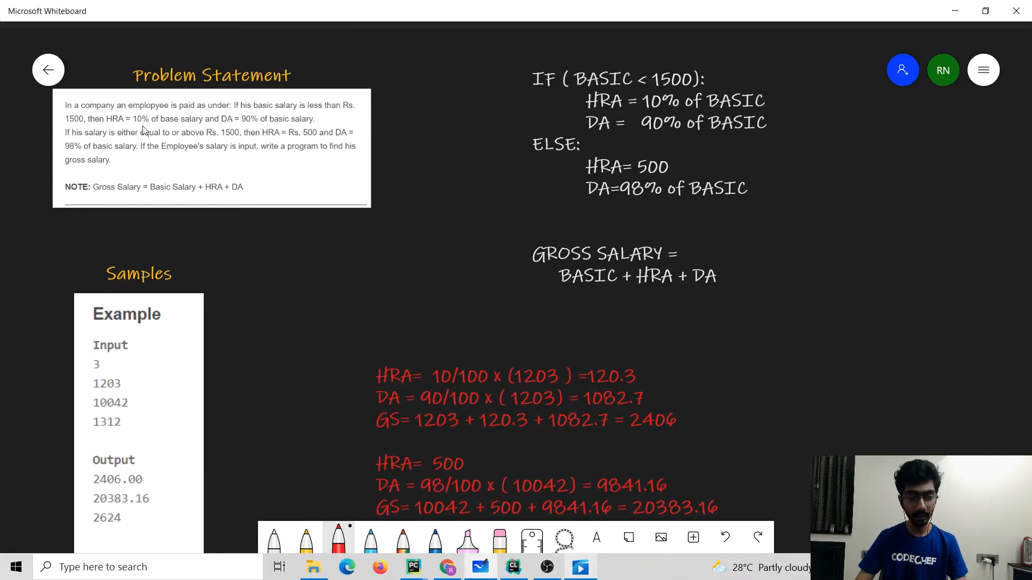
Underline the 1500 salary threshold and the 10% HRA rate in red.
{"action": "left_click_drag", "start_coordinate": [65, 123], "coordinate": [86, 123]}
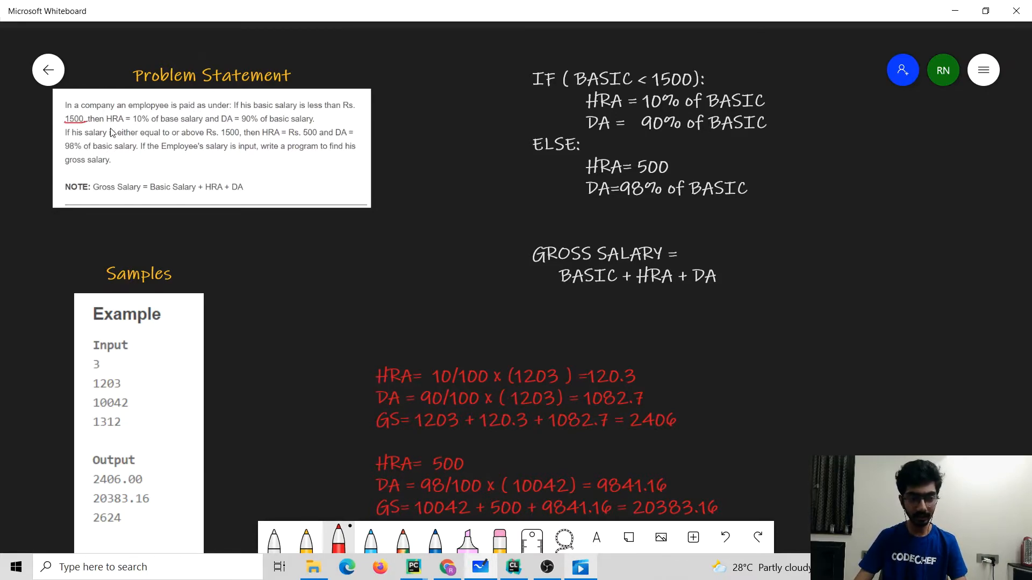
{"action": "left_click_drag", "start_coordinate": [128, 124], "coordinate": [152, 127]}
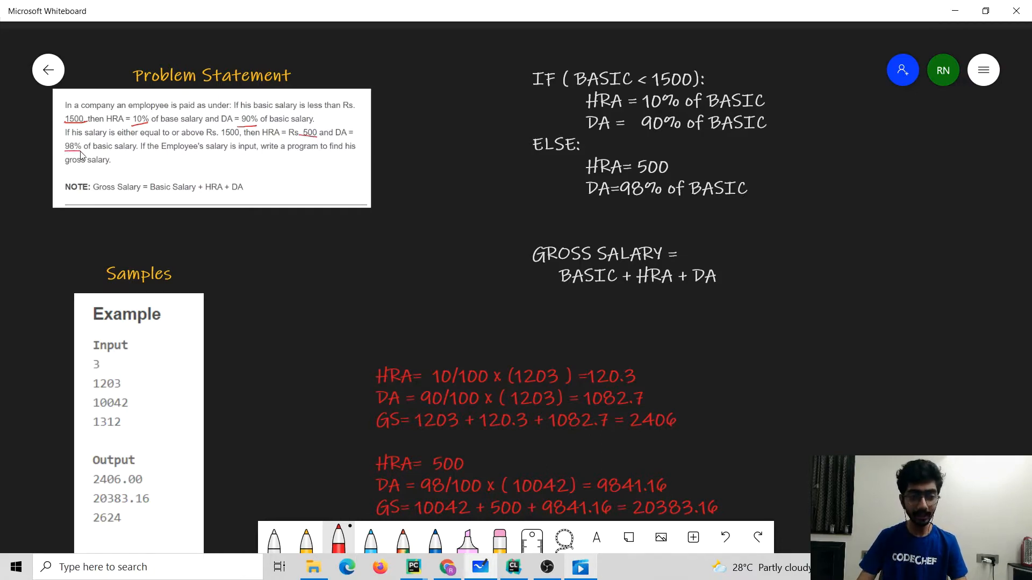
{"action": "mouse_move", "coordinate": [173, 148]}
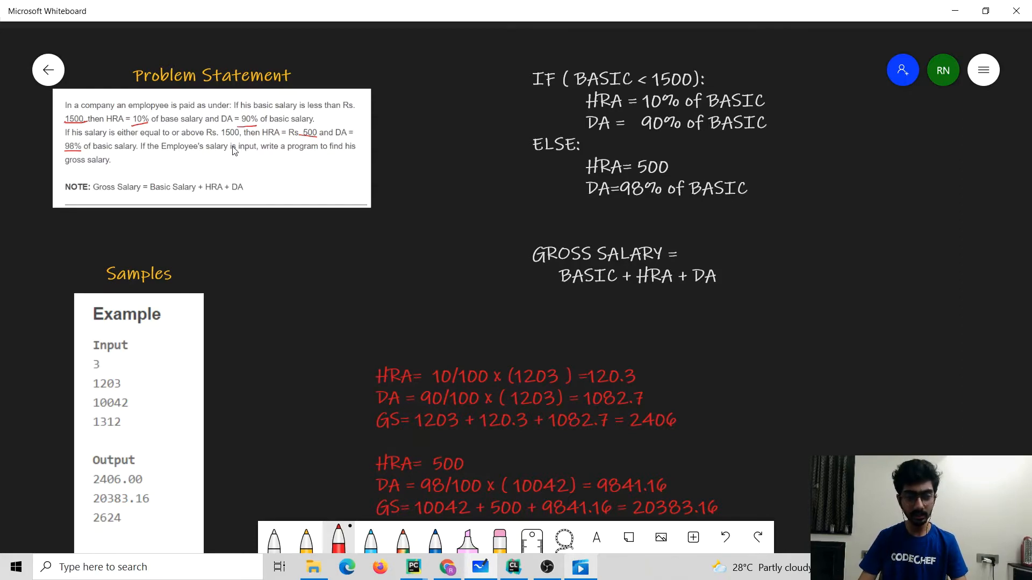
{"action": "mouse_move", "coordinate": [122, 189]}
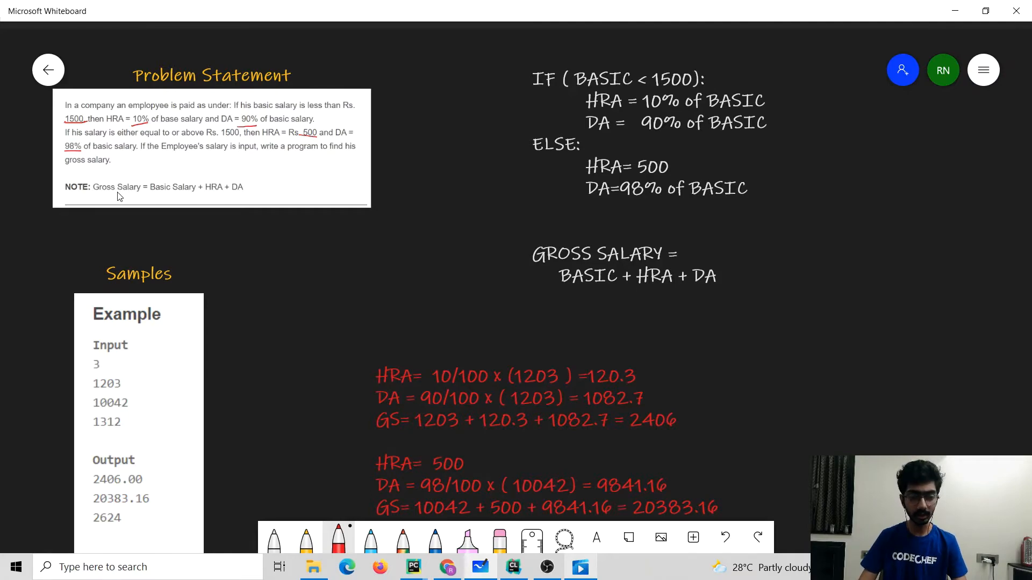
{"action": "mouse_move", "coordinate": [226, 189]}
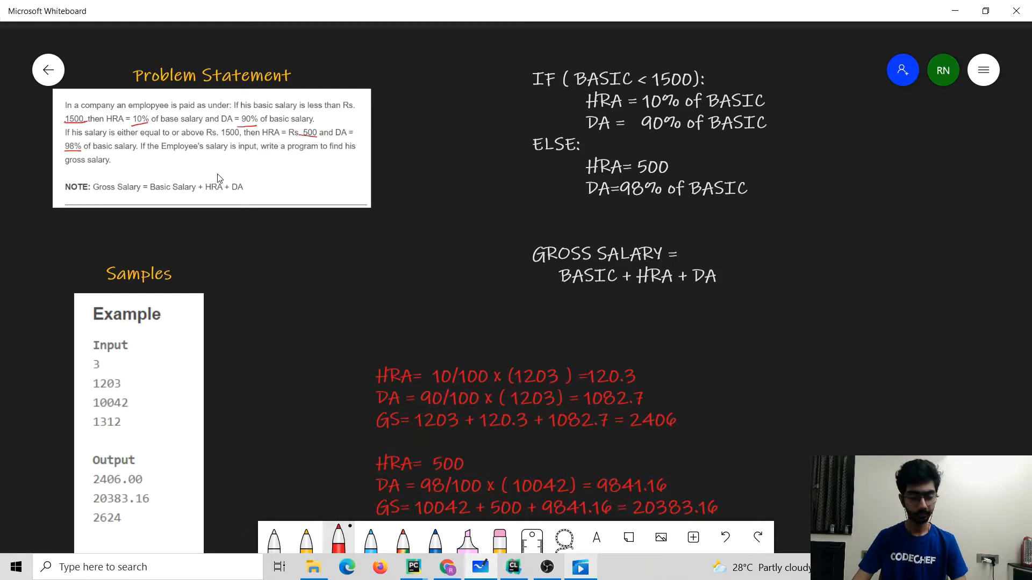
{"action": "mouse_move", "coordinate": [617, 42]}
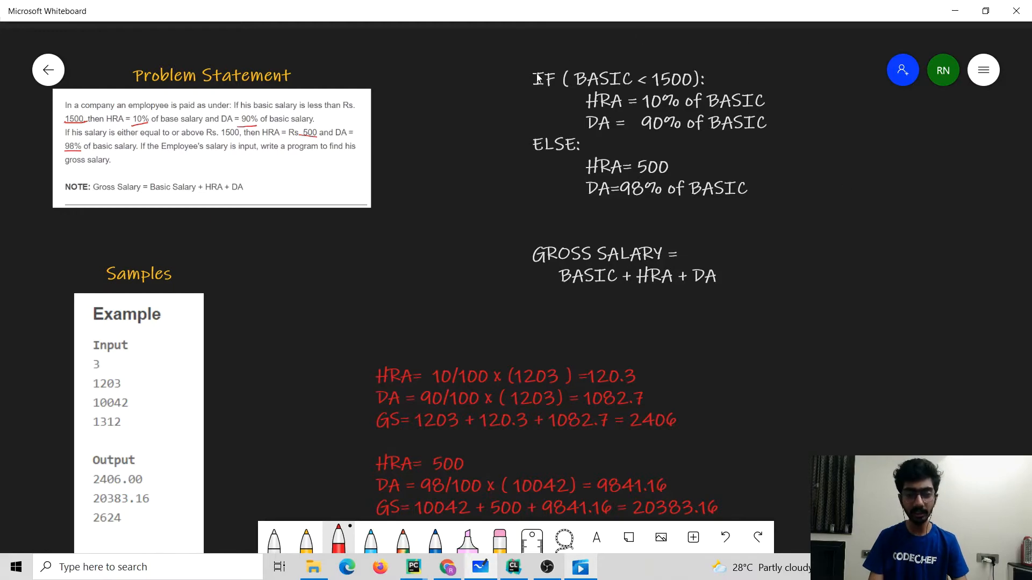
{"action": "mouse_move", "coordinate": [606, 90]}
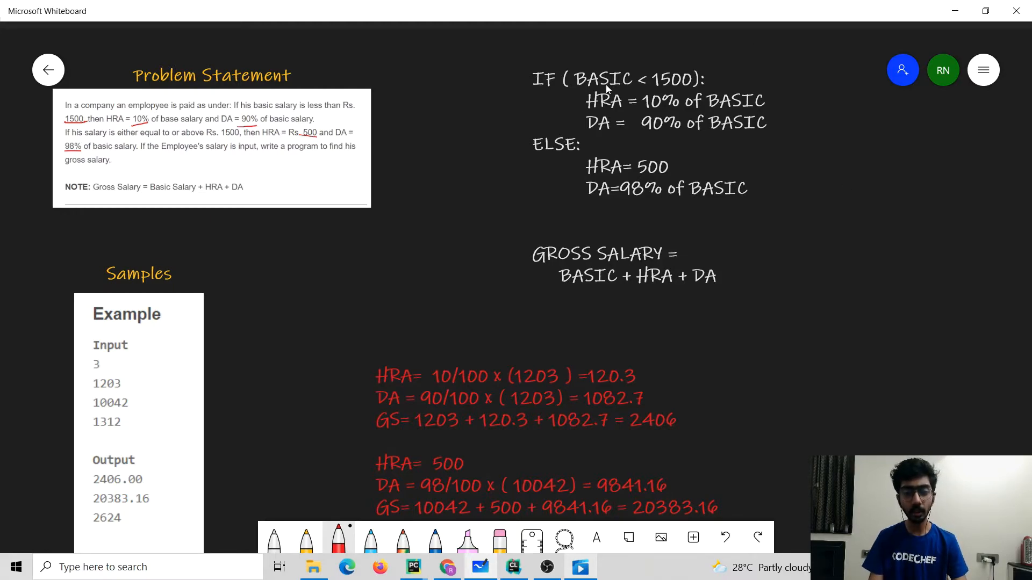
{"action": "mouse_move", "coordinate": [667, 89]}
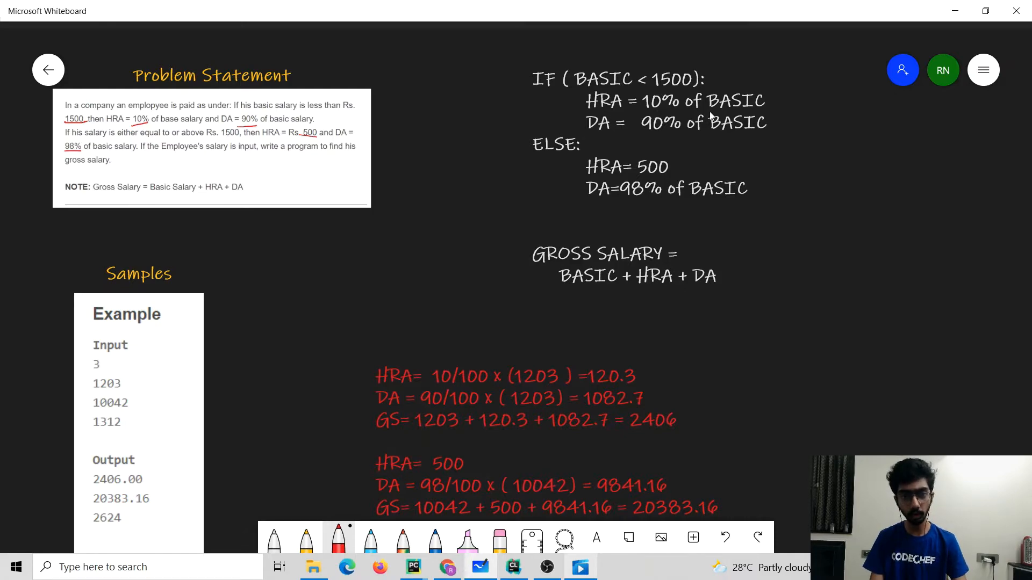
{"action": "mouse_move", "coordinate": [610, 135]}
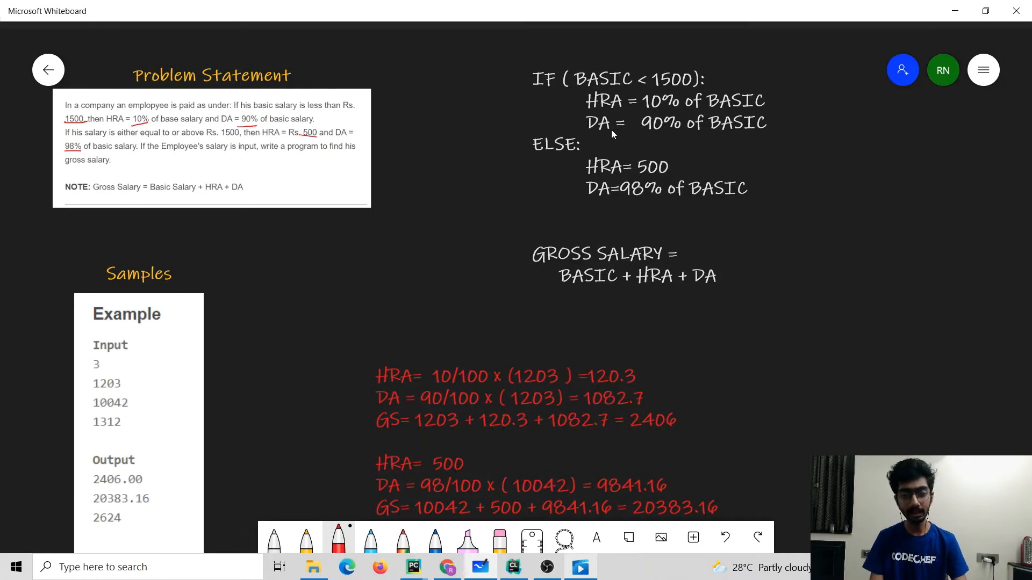
{"action": "mouse_move", "coordinate": [726, 135]}
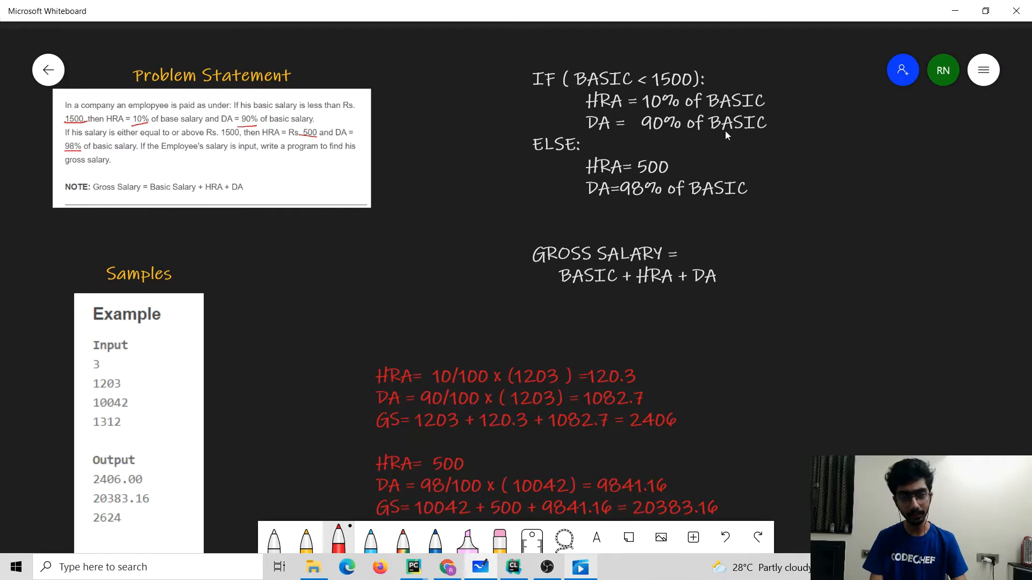
{"action": "mouse_move", "coordinate": [562, 160]}
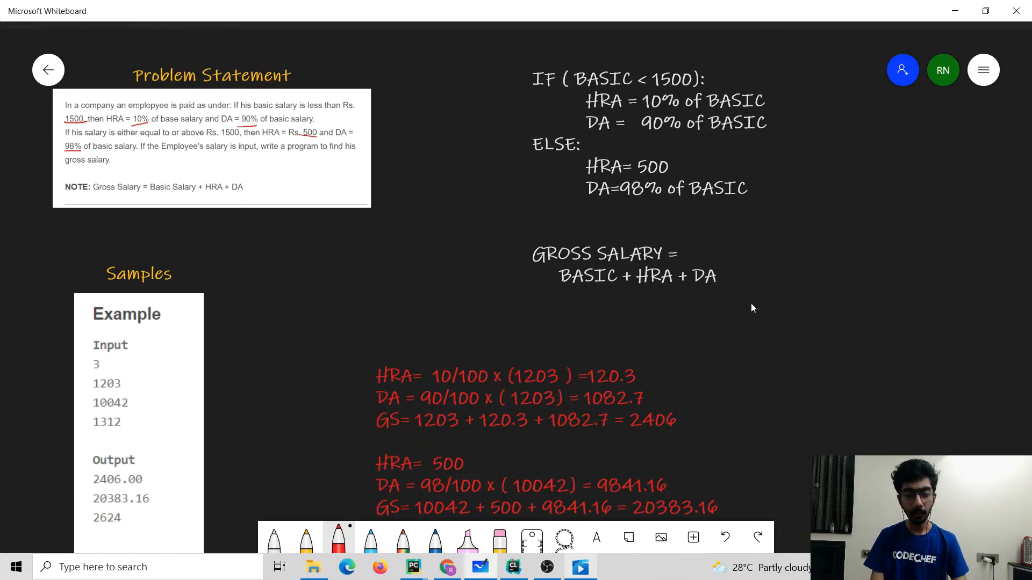
In the Samples box, tick the test-case count 3 and underline the salary 1203 in red.
{"action": "scroll", "scroll_direction": "down", "scroll_amount": 3}
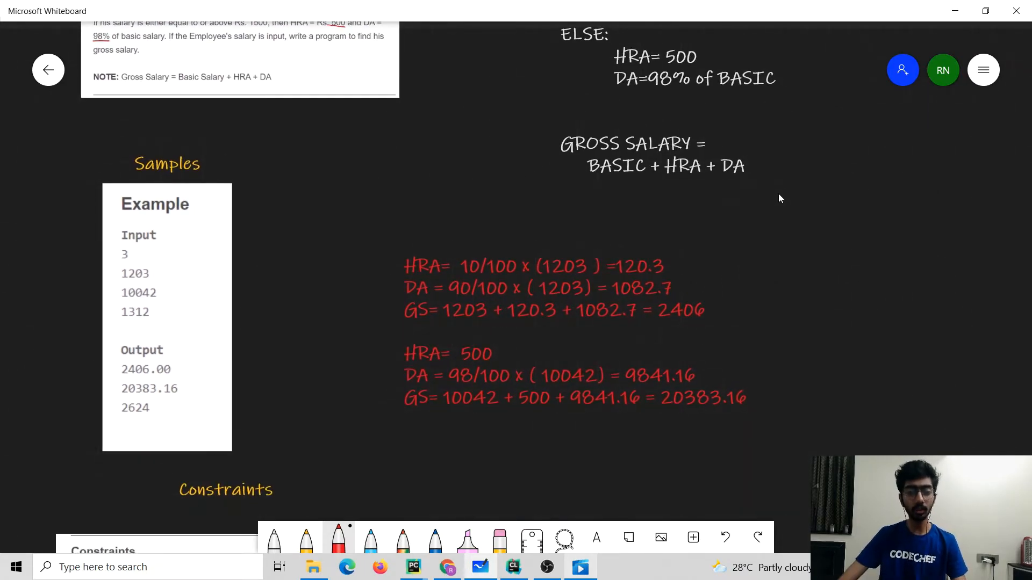
{"action": "mouse_move", "coordinate": [83, 145]}
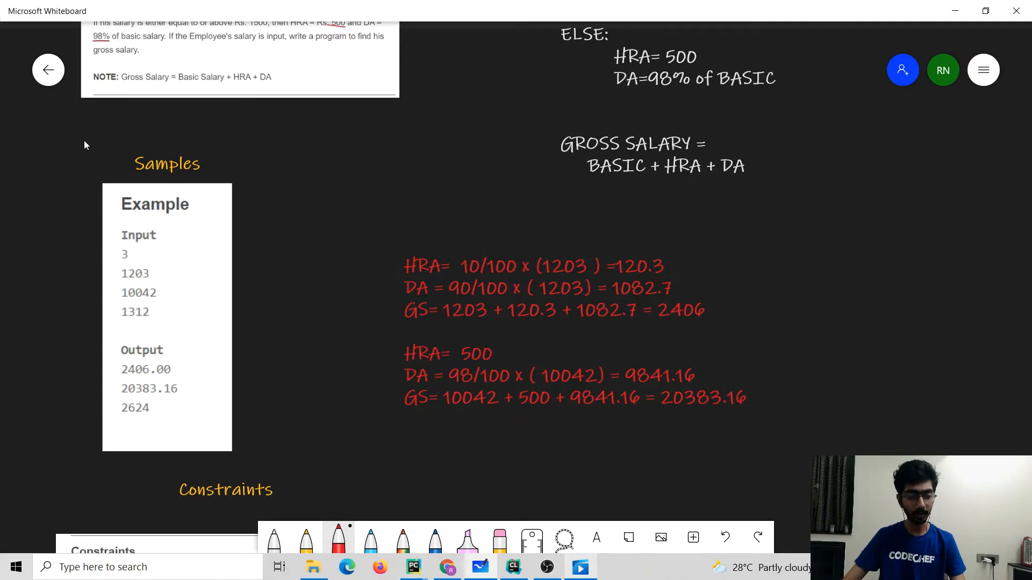
{"action": "mouse_move", "coordinate": [131, 261]}
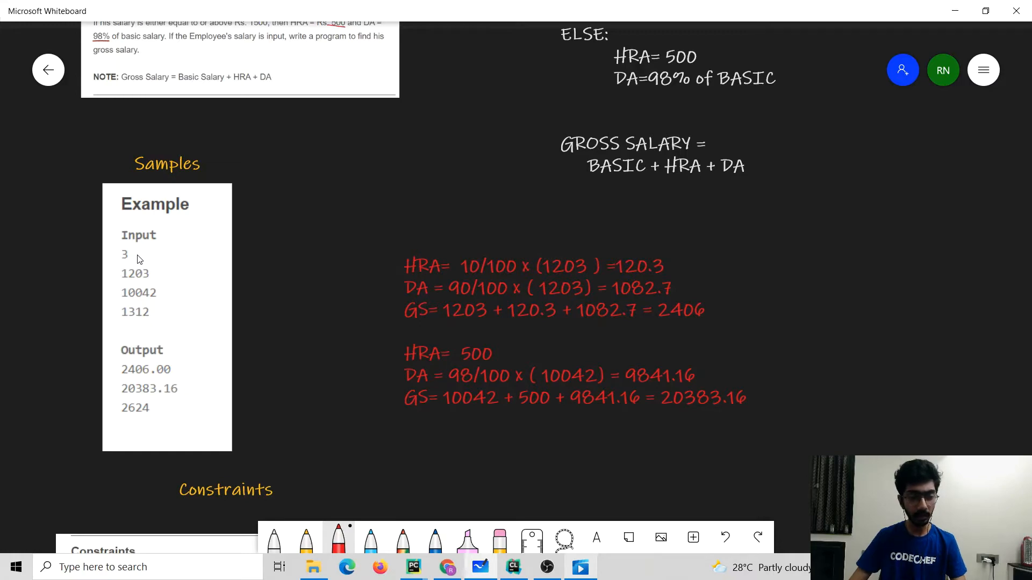
{"action": "left_click_drag", "start_coordinate": [138, 256], "coordinate": [155, 257]}
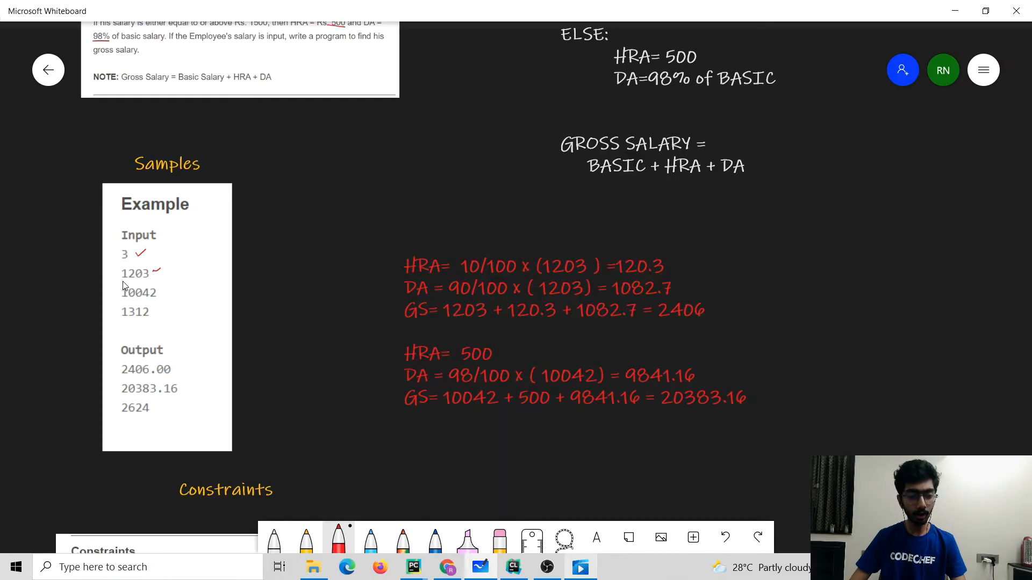
{"action": "left_click_drag", "start_coordinate": [122, 284], "coordinate": [158, 283]}
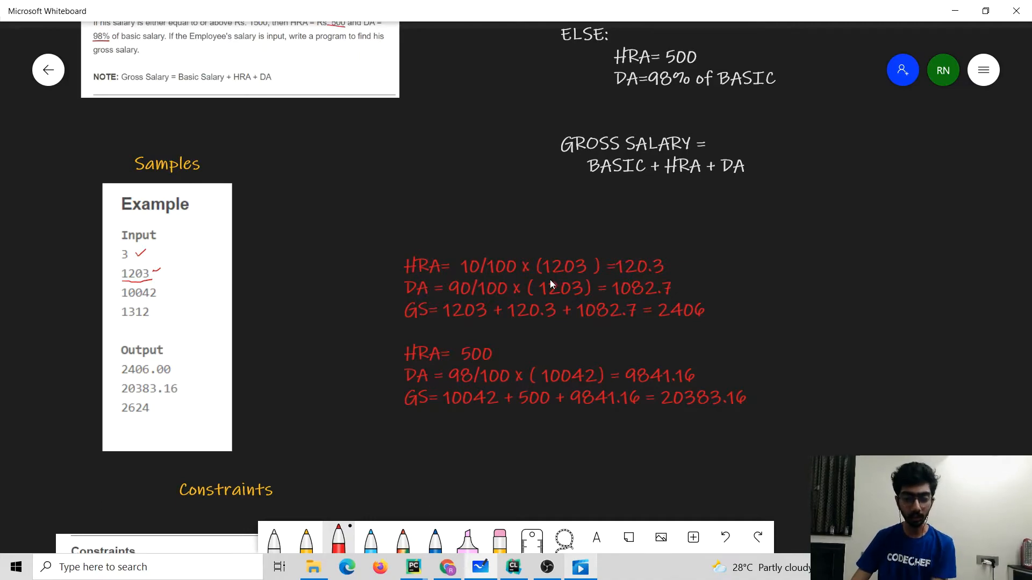
{"action": "mouse_move", "coordinate": [648, 282]}
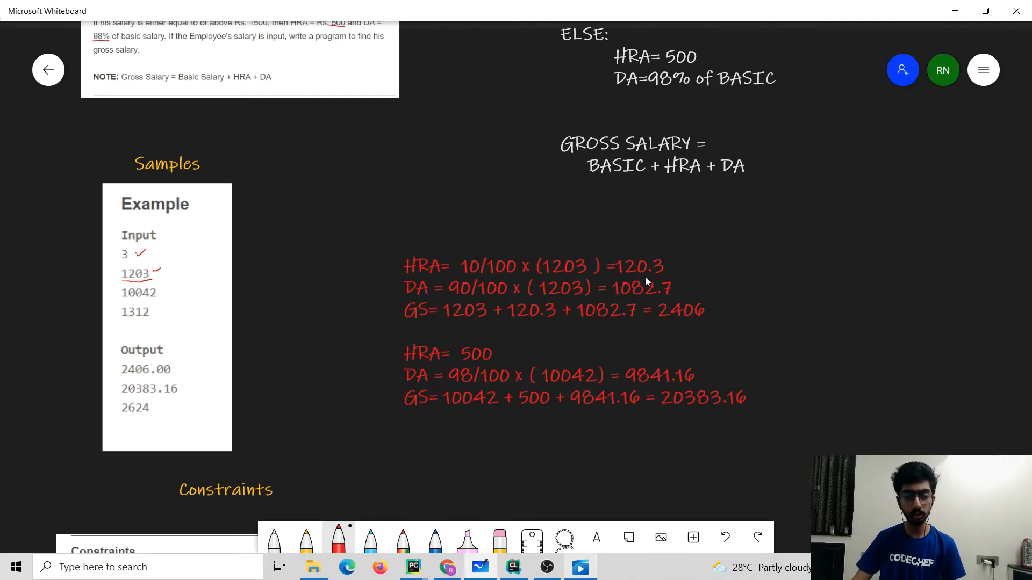
{"action": "mouse_move", "coordinate": [486, 303]}
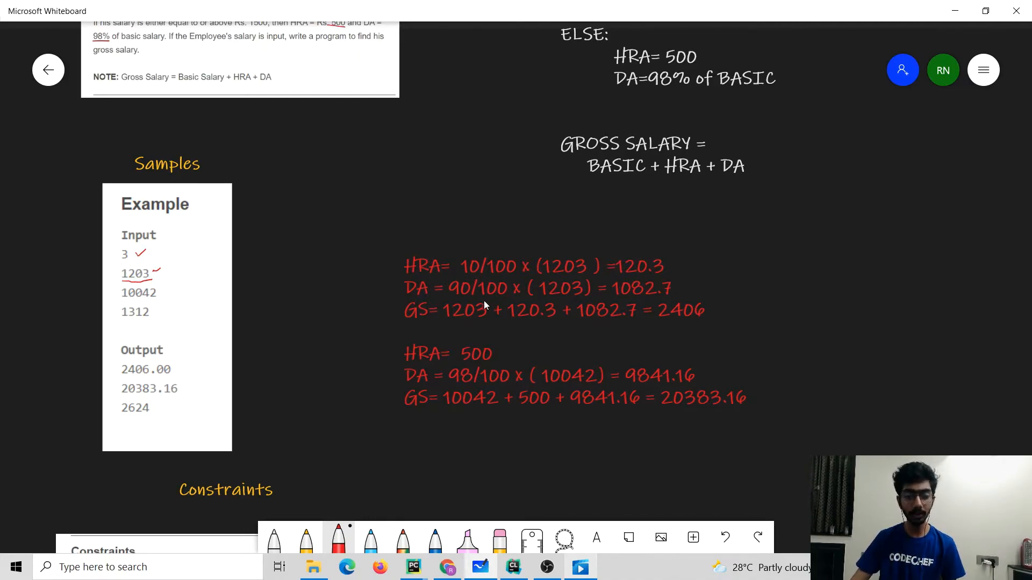
{"action": "mouse_move", "coordinate": [641, 301]}
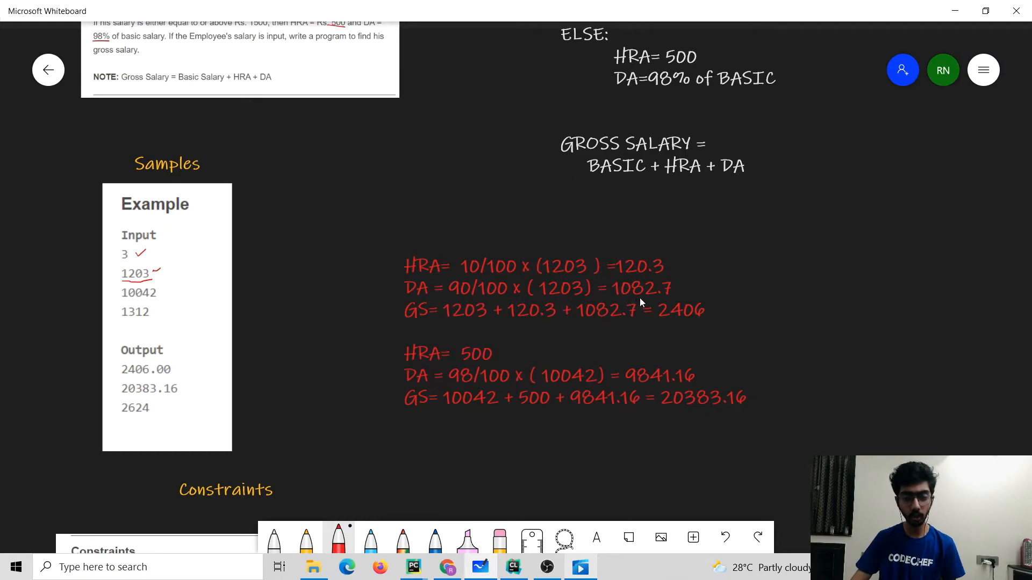
{"action": "mouse_move", "coordinate": [459, 319]}
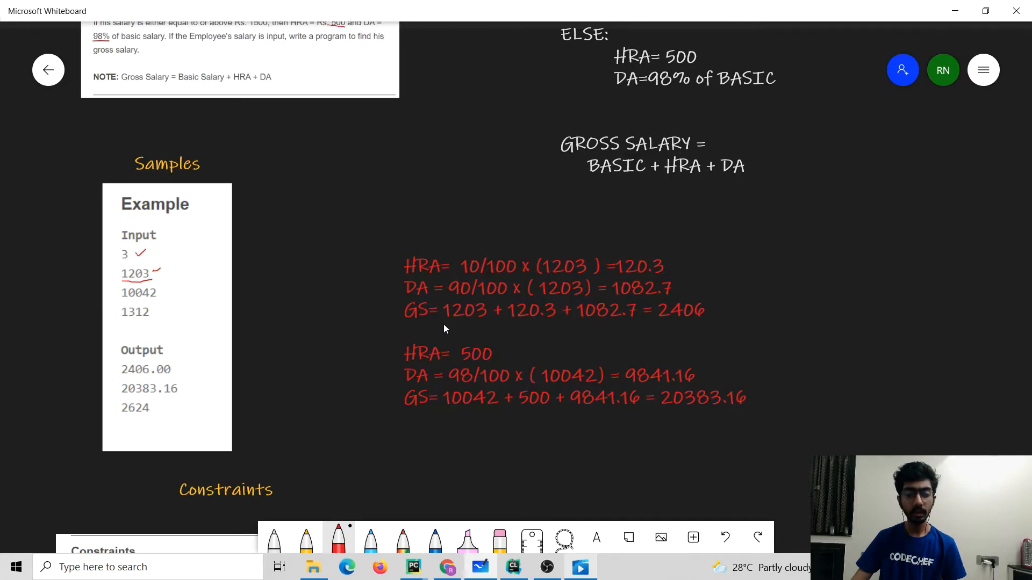
{"action": "mouse_move", "coordinate": [534, 321]}
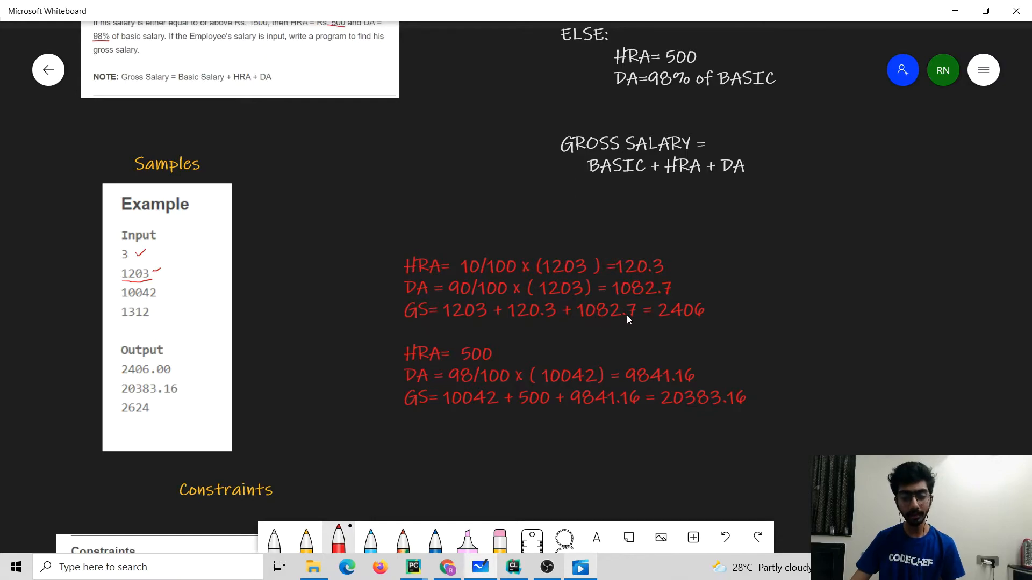
{"action": "mouse_move", "coordinate": [701, 321]}
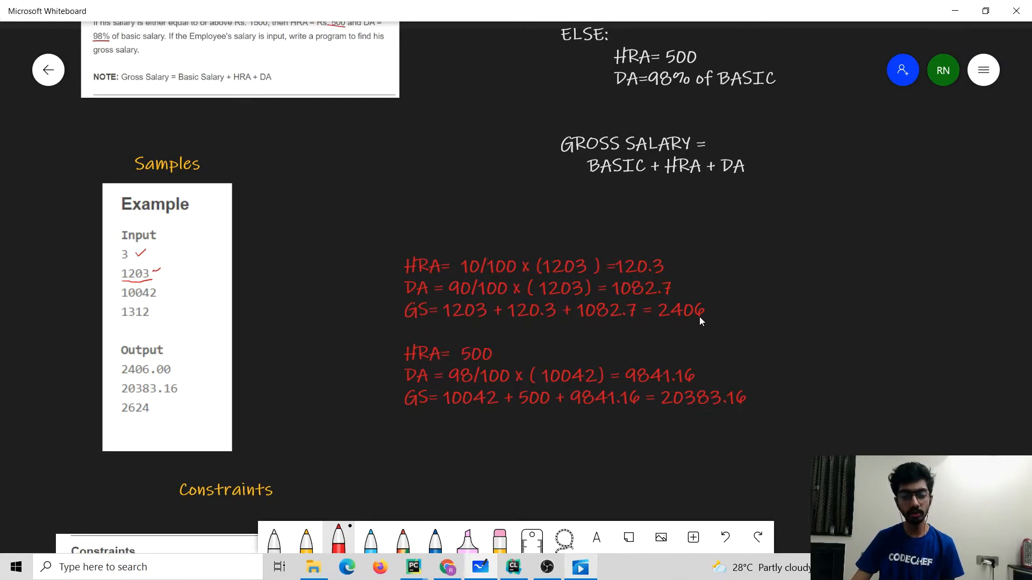
{"action": "mouse_move", "coordinate": [159, 281]}
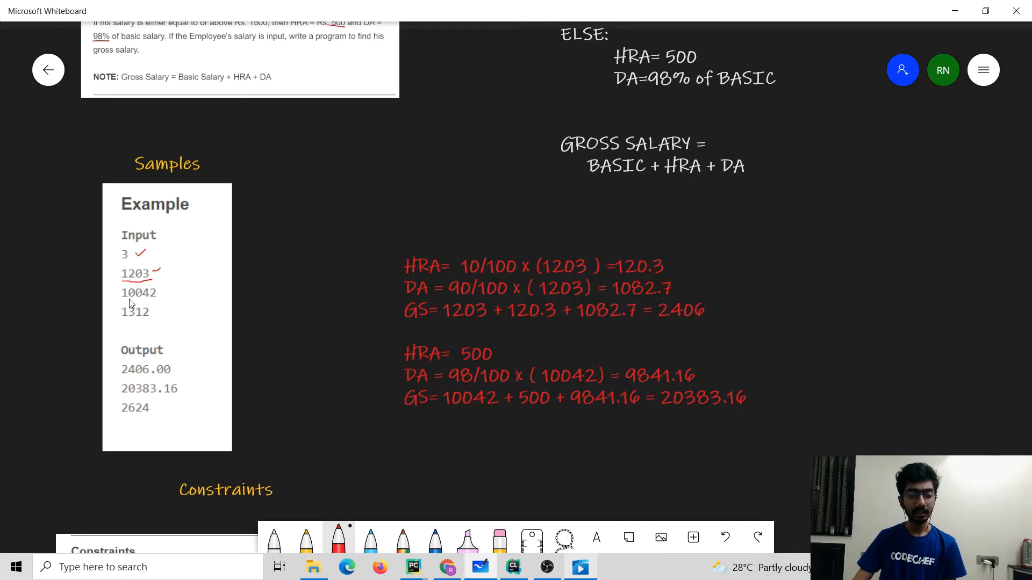
{"action": "mouse_move", "coordinate": [150, 294]}
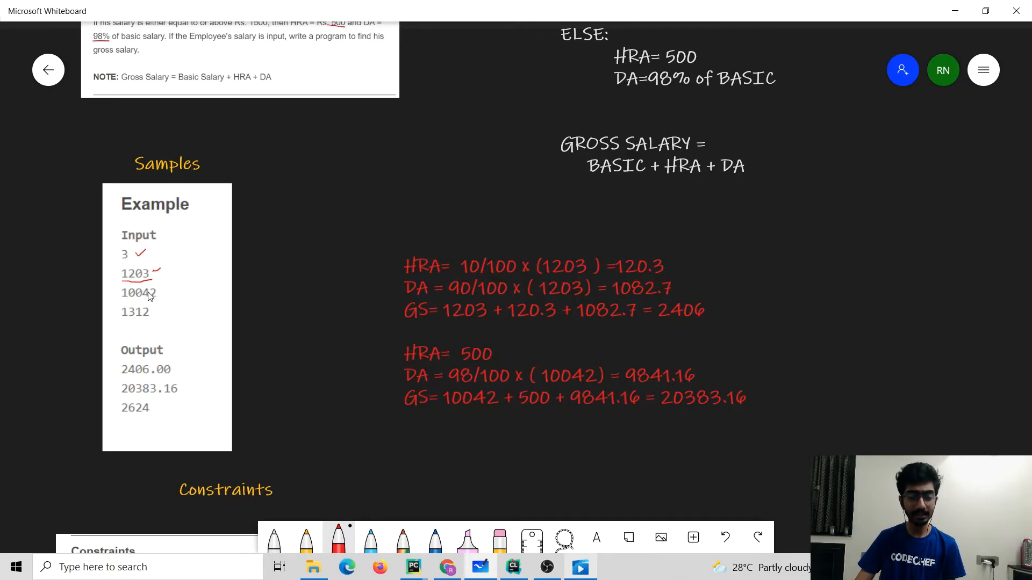
{"action": "mouse_move", "coordinate": [391, 350]}
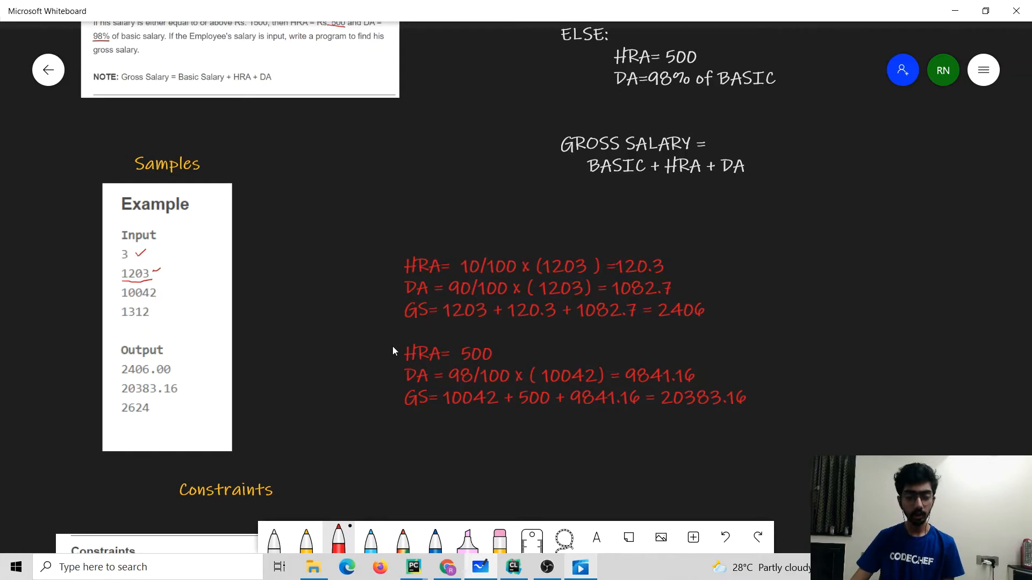
{"action": "mouse_move", "coordinate": [479, 363]}
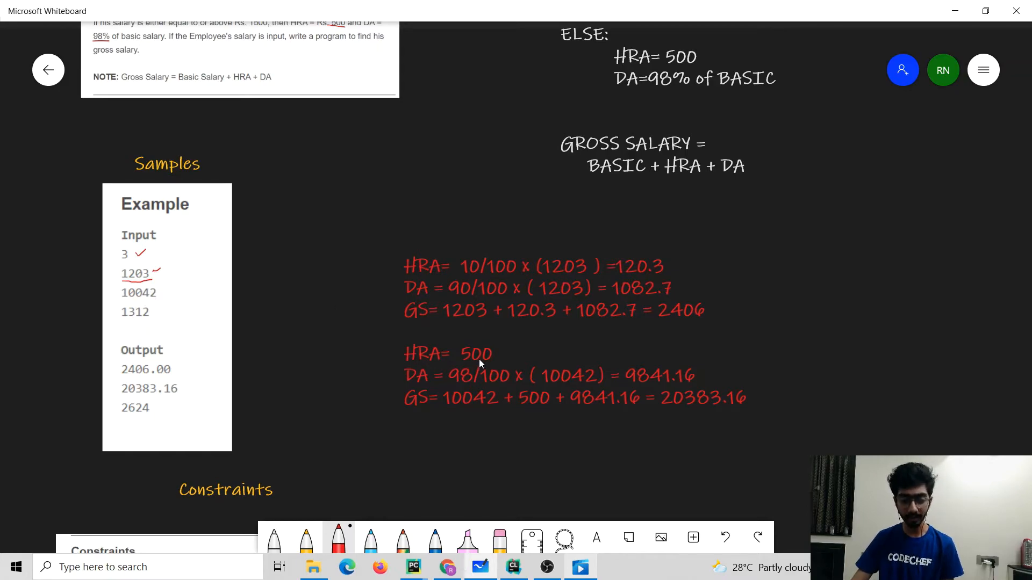
{"action": "mouse_move", "coordinate": [466, 386]}
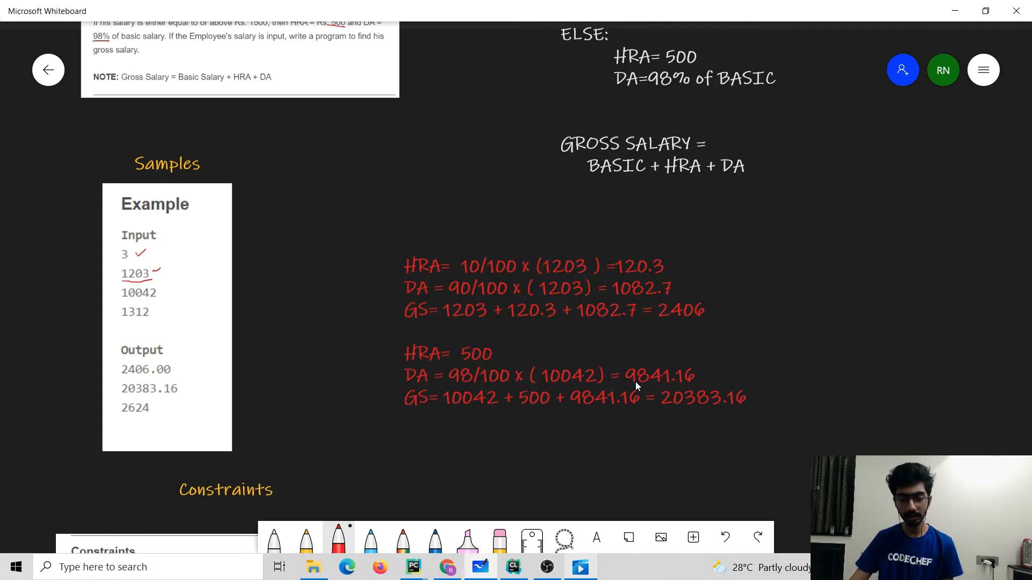
{"action": "mouse_move", "coordinate": [426, 420]}
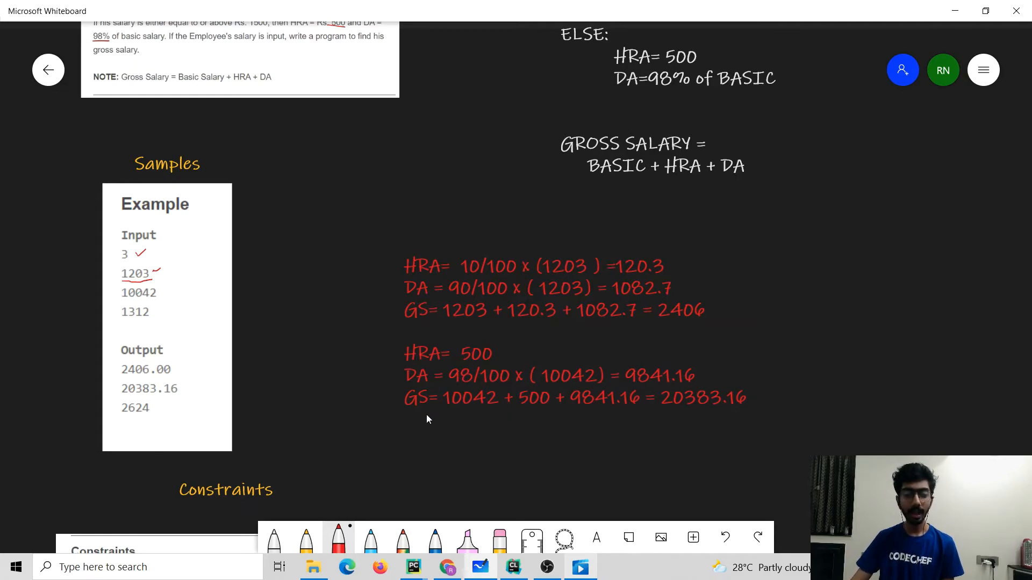
{"action": "mouse_move", "coordinate": [461, 414]}
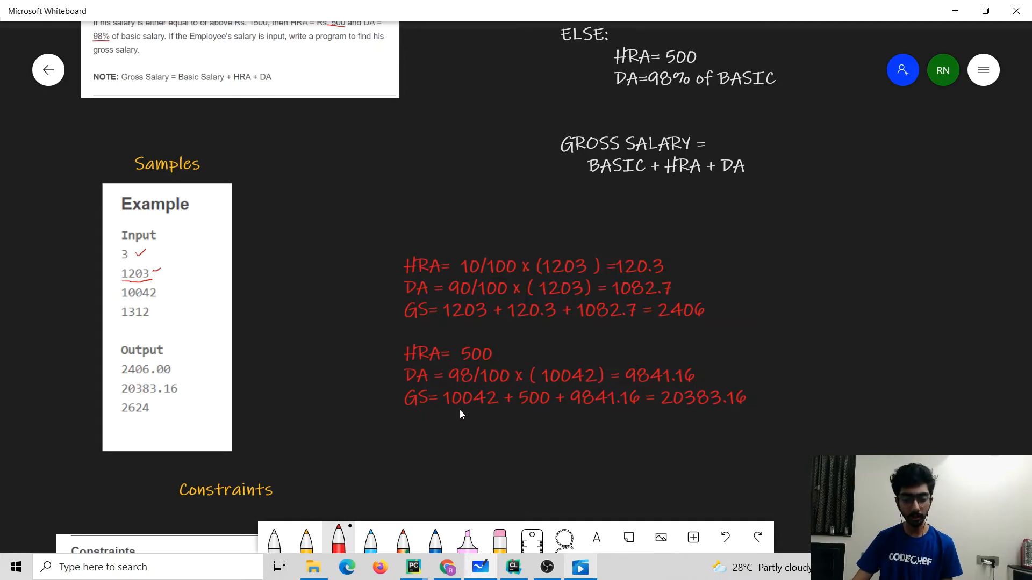
{"action": "mouse_move", "coordinate": [532, 413]}
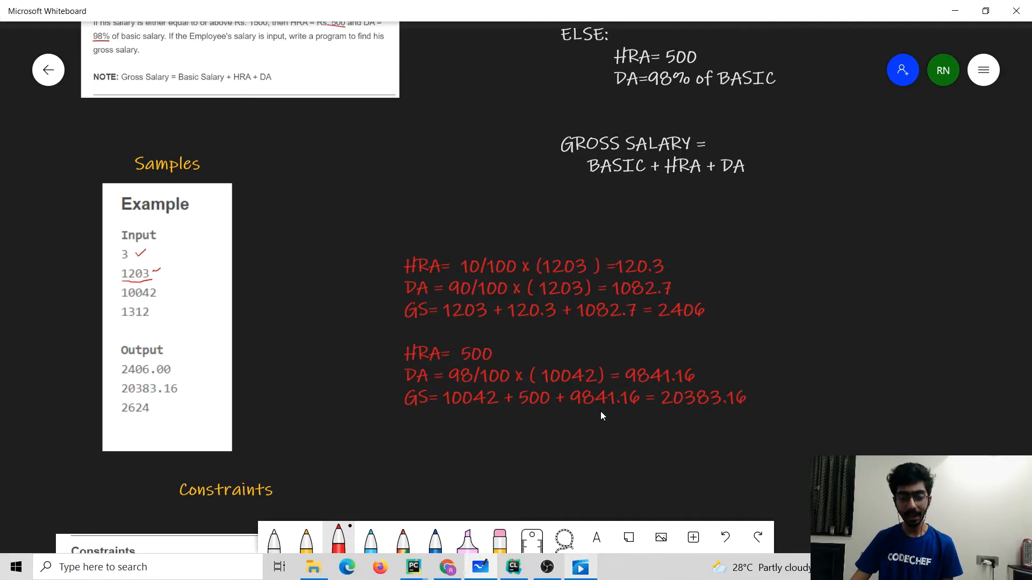
{"action": "mouse_move", "coordinate": [698, 418]}
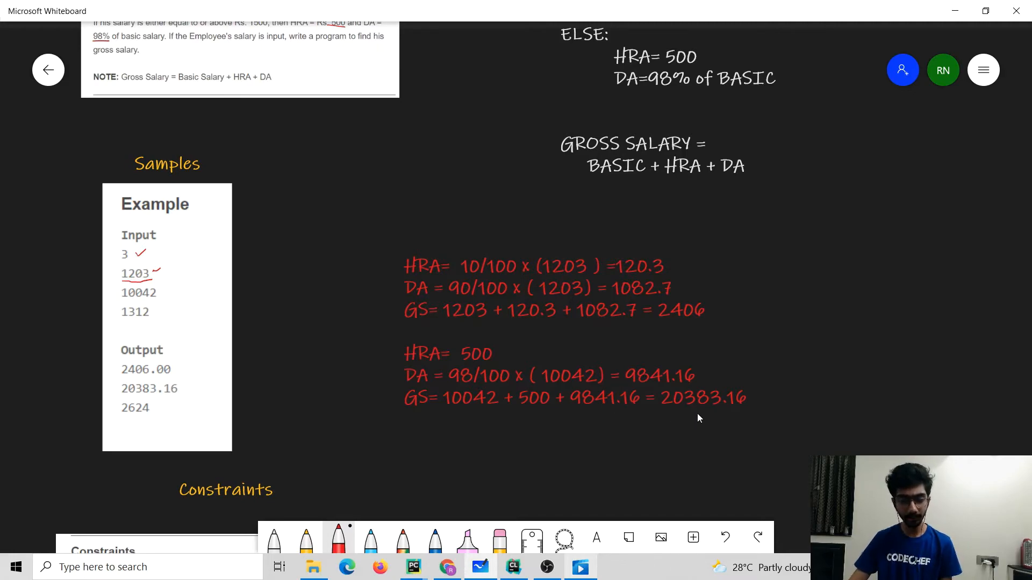
{"action": "mouse_move", "coordinate": [685, 405]}
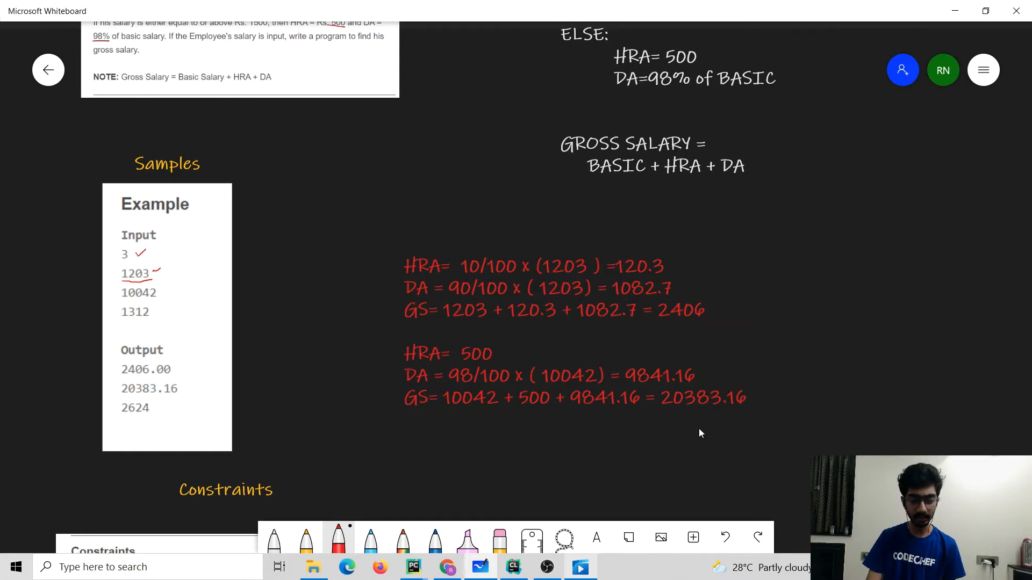
Scroll the board down to the Constraints block showing T ≤ 1000 and salary ≤ 100000.
{"action": "scroll", "scroll_direction": "down", "scroll_amount": 3}
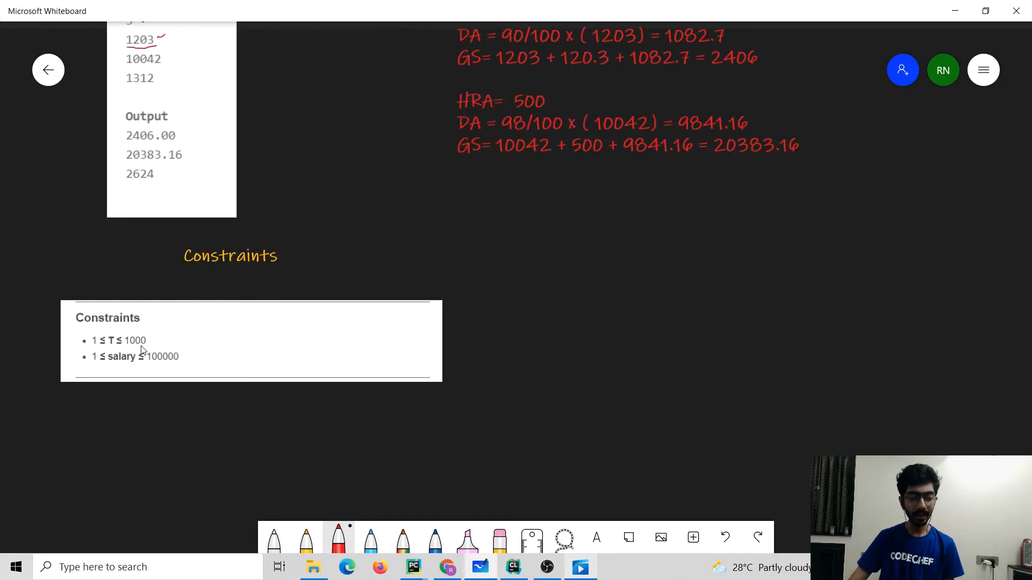
{"action": "mouse_move", "coordinate": [167, 338]}
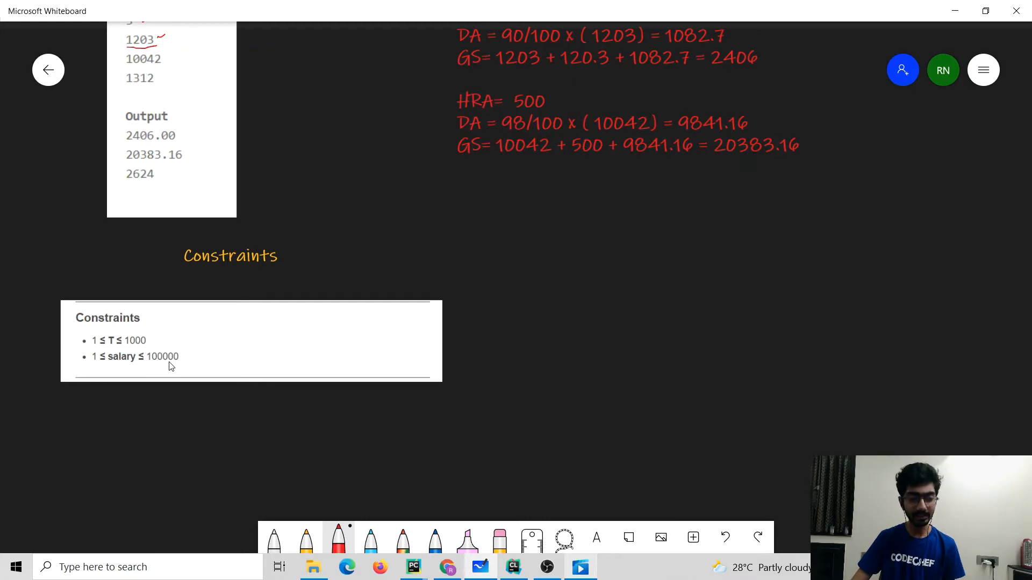
{"action": "mouse_move", "coordinate": [223, 342]}
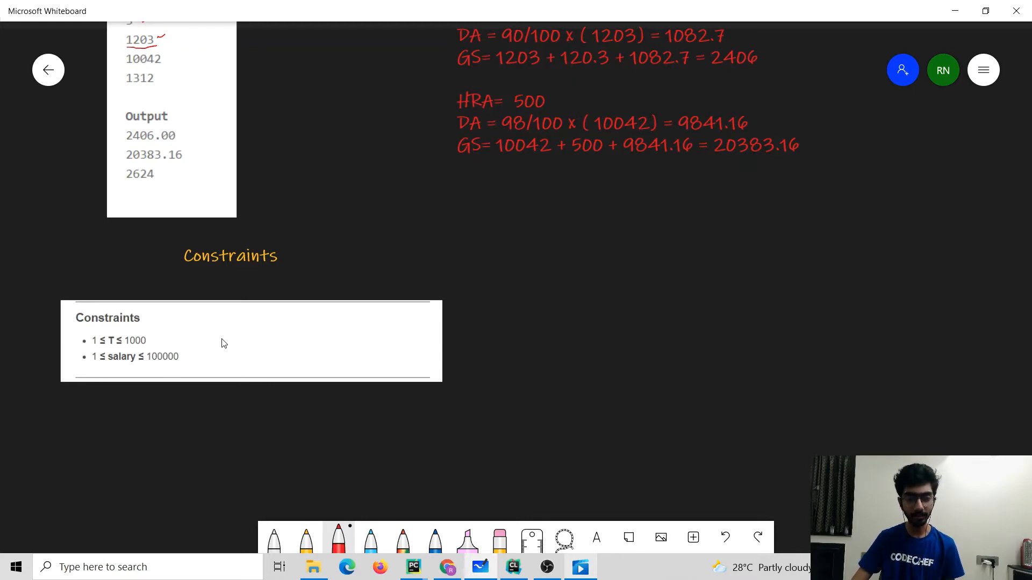
{"action": "mouse_move", "coordinate": [208, 329]}
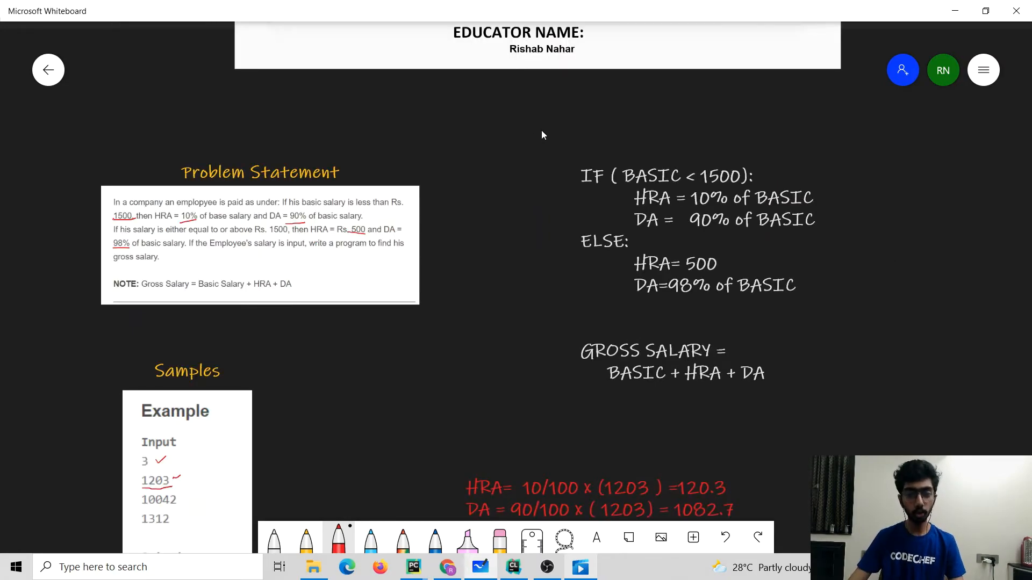
Write a red 'Solution' heading above the IF/ELSE salary rules.
{"action": "left_click_drag", "start_coordinate": [543, 121], "coordinate": [527, 141]}
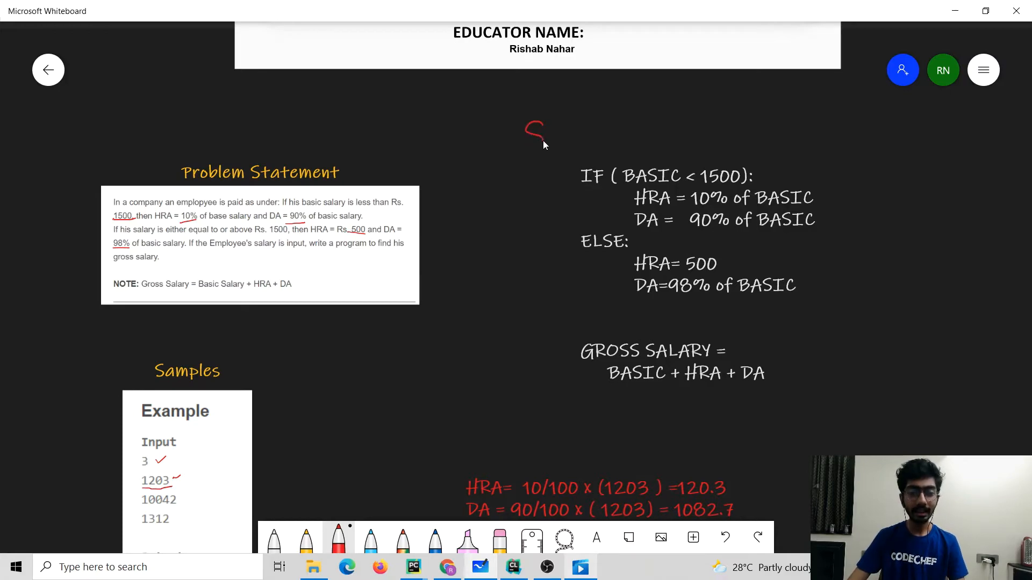
{"action": "left_click_drag", "start_coordinate": [526, 138], "coordinate": [569, 138]}
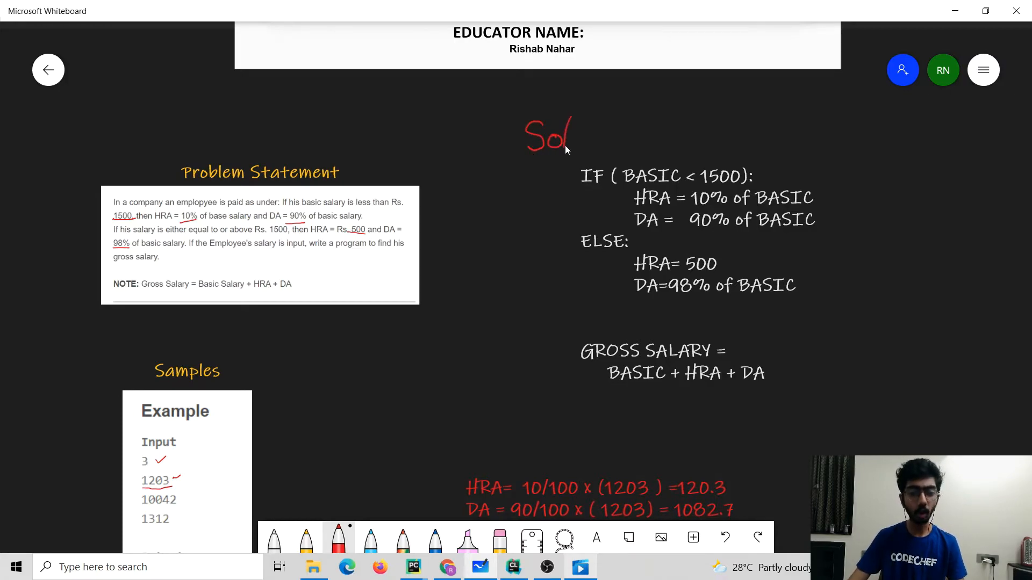
{"action": "left_click_drag", "start_coordinate": [562, 135], "coordinate": [602, 131]}
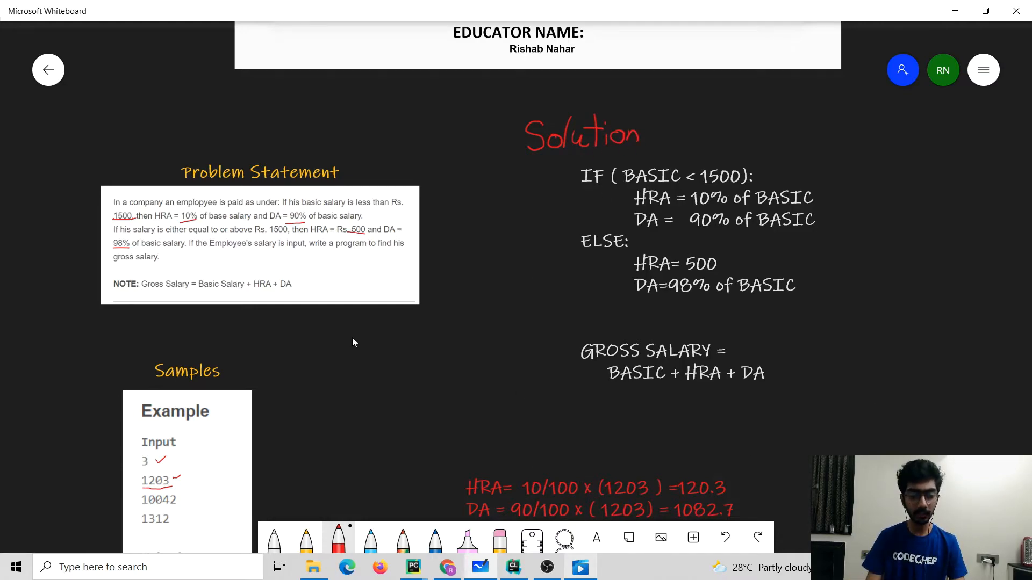
{"action": "mouse_move", "coordinate": [651, 210]}
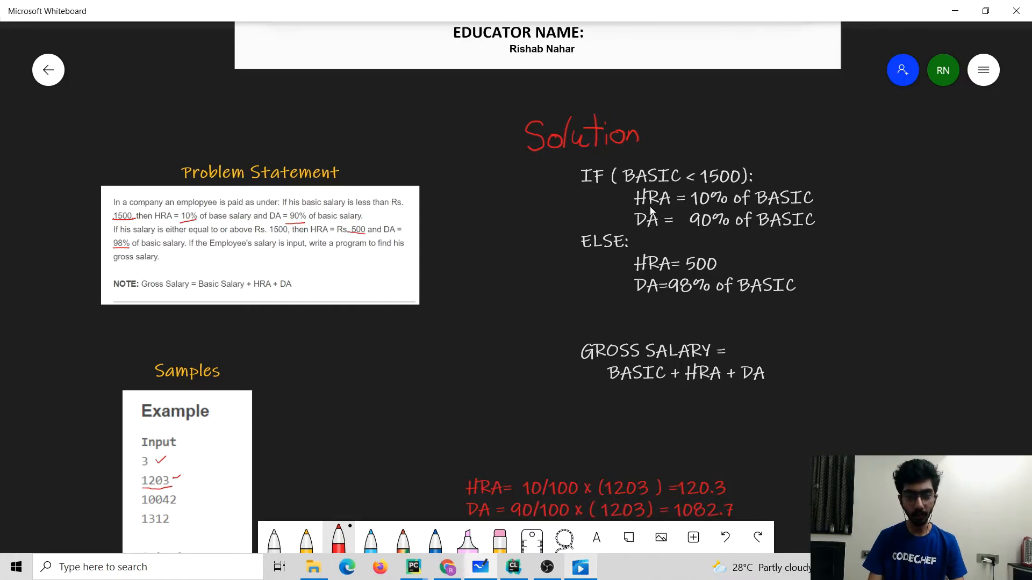
{"action": "mouse_move", "coordinate": [652, 233]}
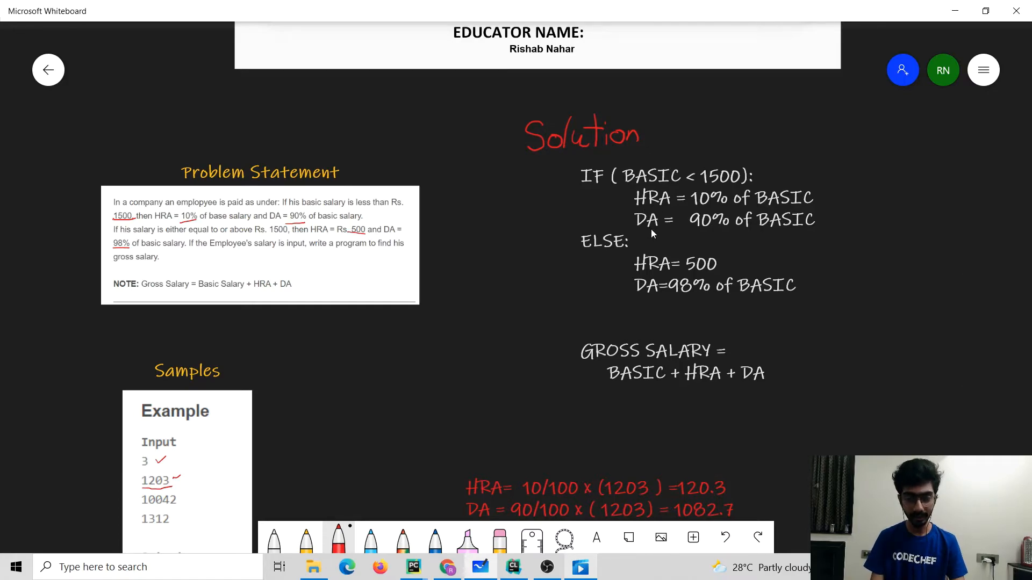
{"action": "mouse_move", "coordinate": [635, 388]}
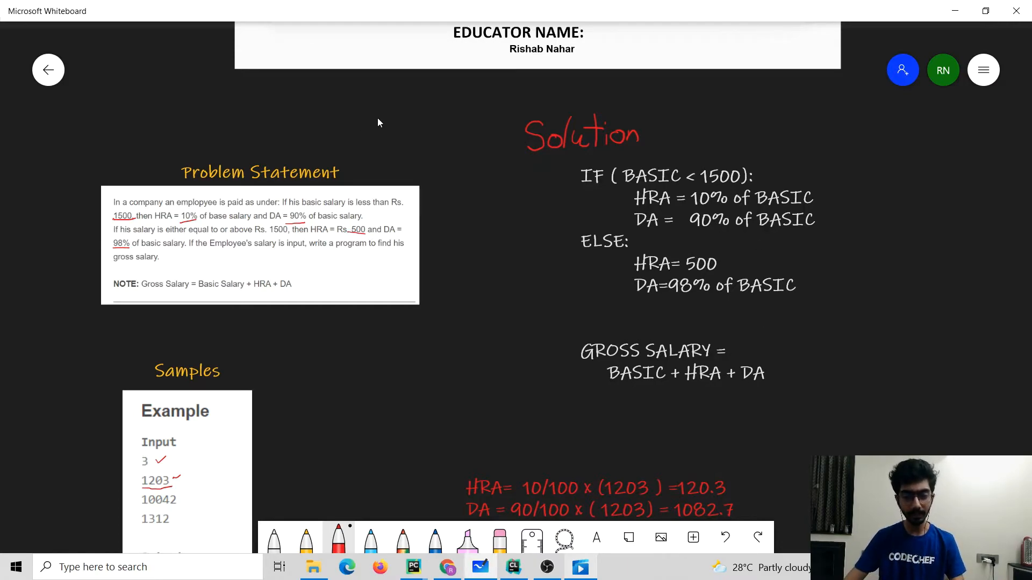
{"action": "mouse_move", "coordinate": [735, 210]}
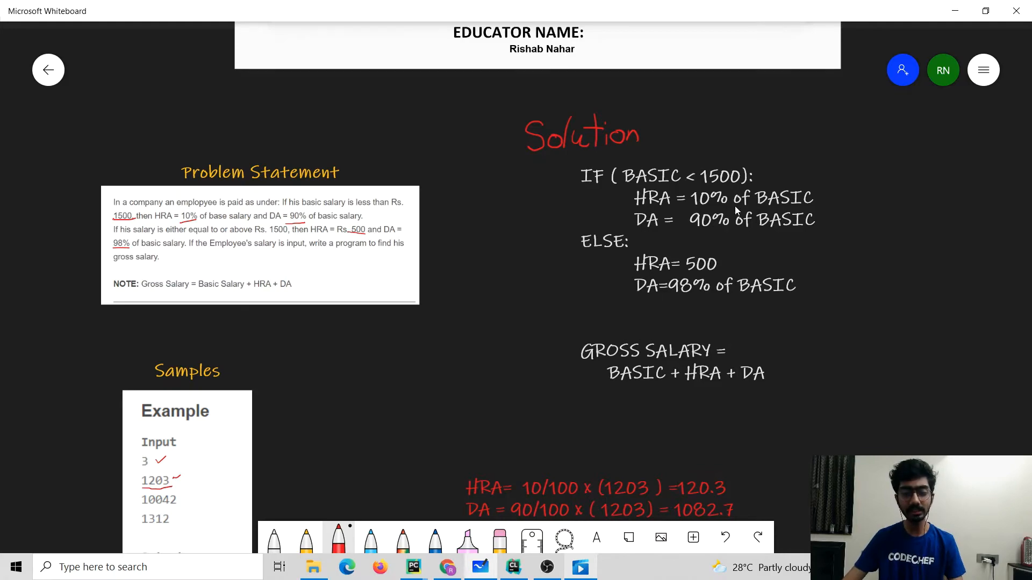
{"action": "mouse_move", "coordinate": [838, 199]}
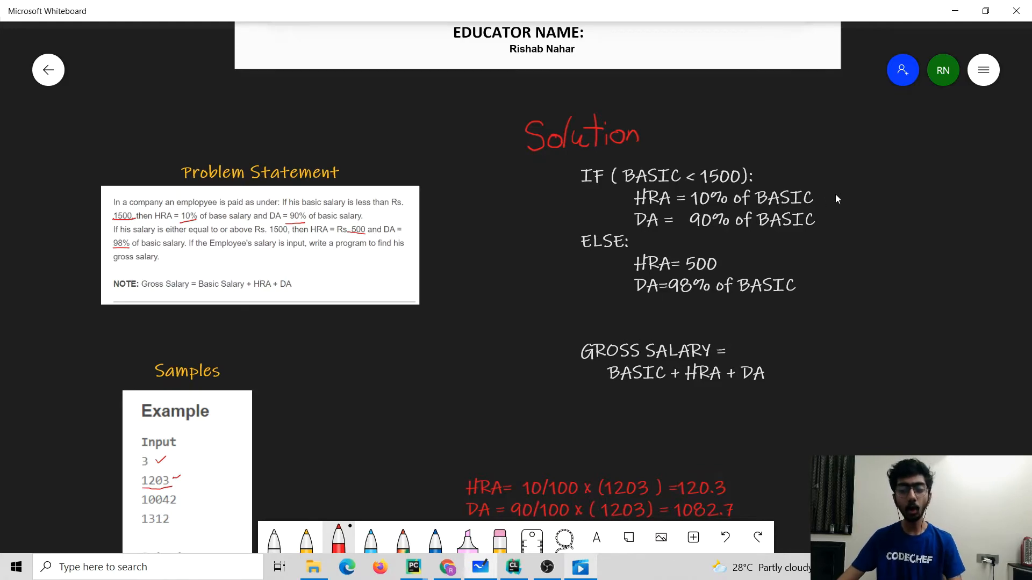
{"action": "mouse_move", "coordinate": [848, 193]}
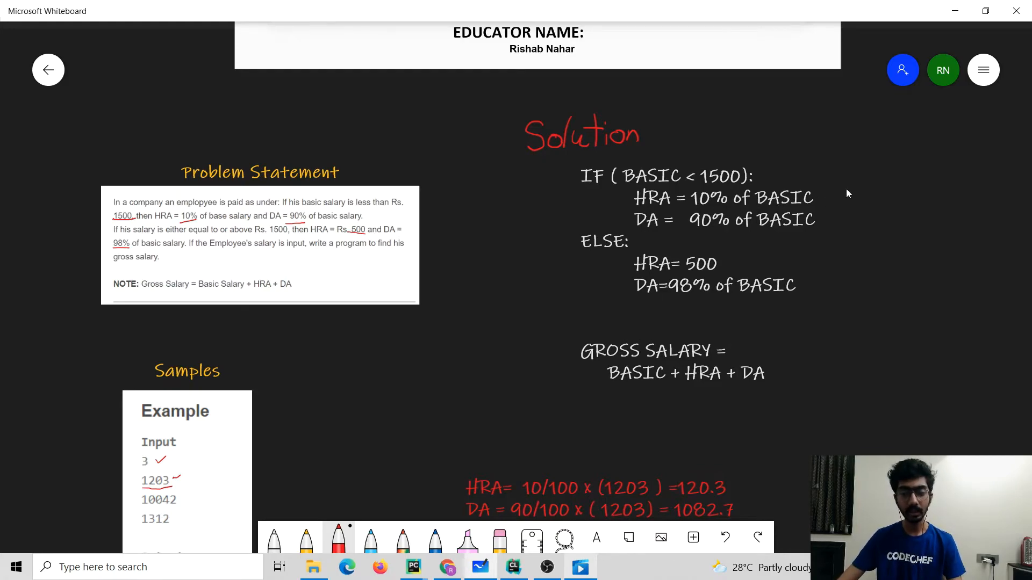
Write the red 10/100 × BASIC expression beside the HRA rule.
{"action": "left_click_drag", "start_coordinate": [849, 191], "coordinate": [872, 197]}
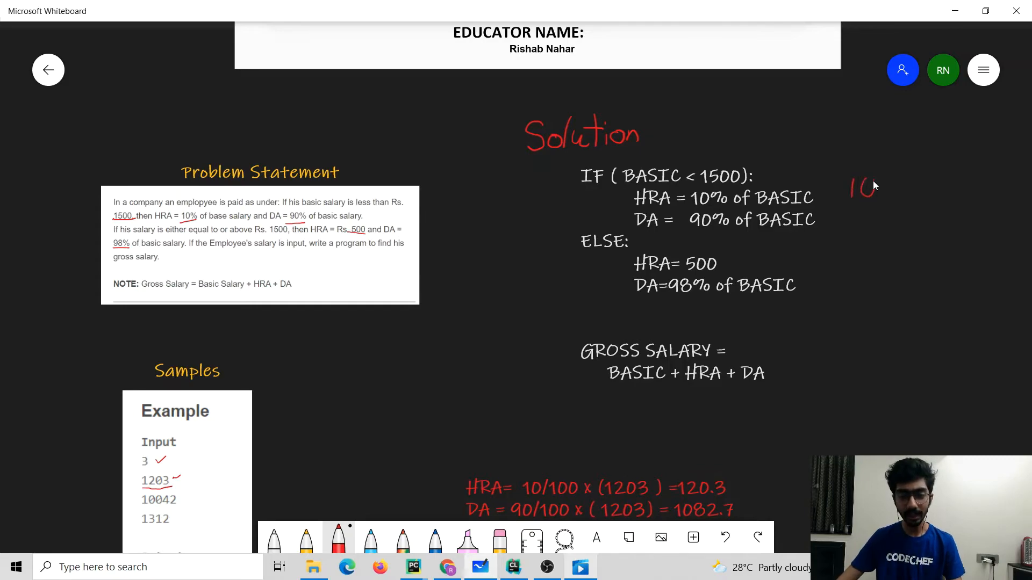
{"action": "left_click_drag", "start_coordinate": [843, 208], "coordinate": [888, 223]}
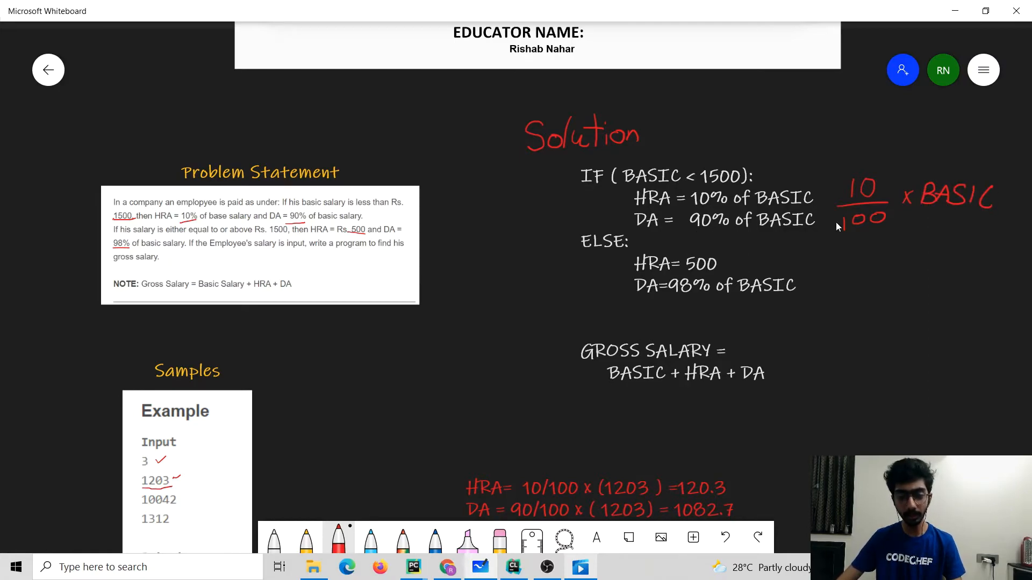
{"action": "mouse_move", "coordinate": [931, 207]}
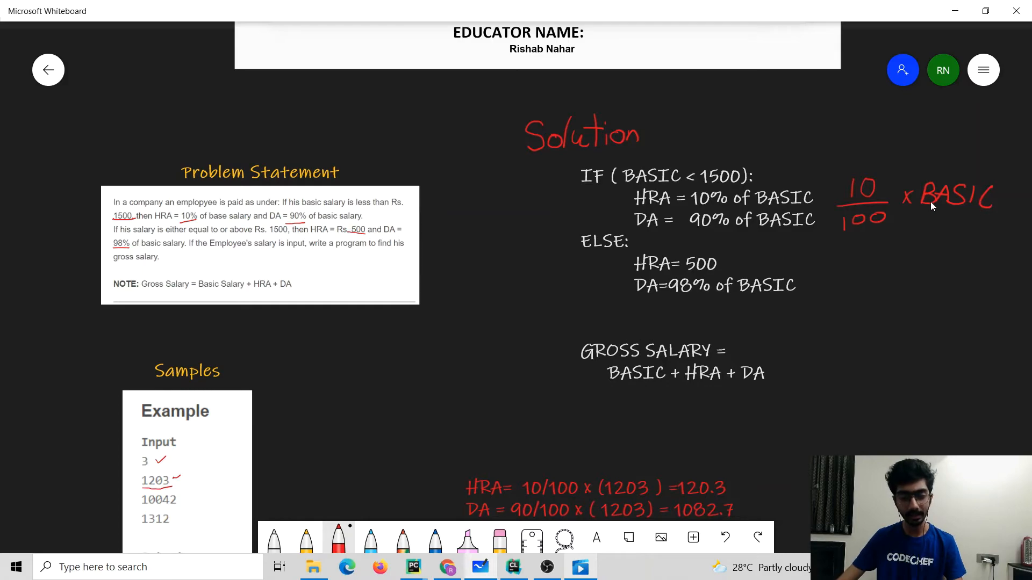
{"action": "mouse_move", "coordinate": [673, 298]}
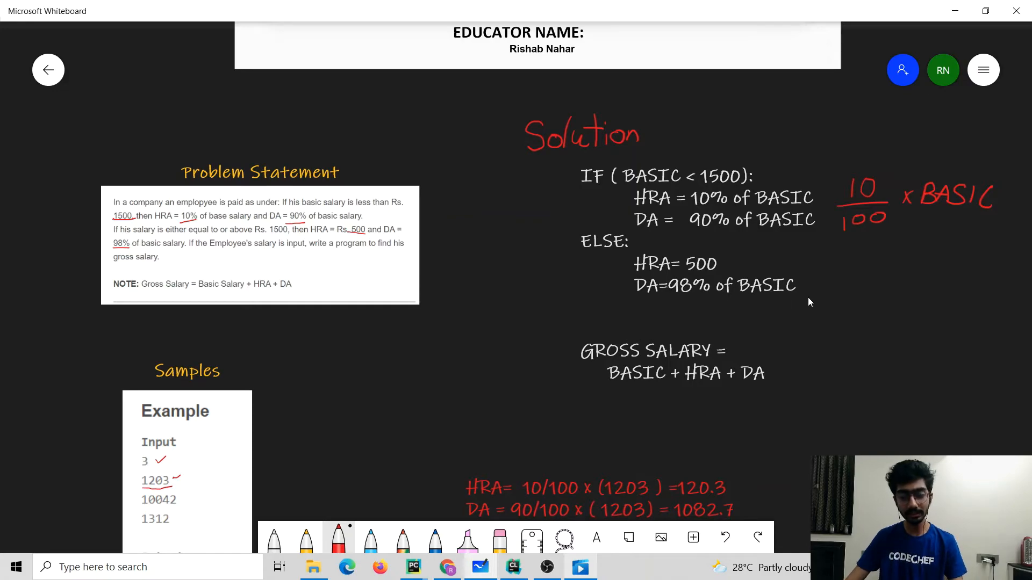
{"action": "mouse_move", "coordinate": [771, 287]}
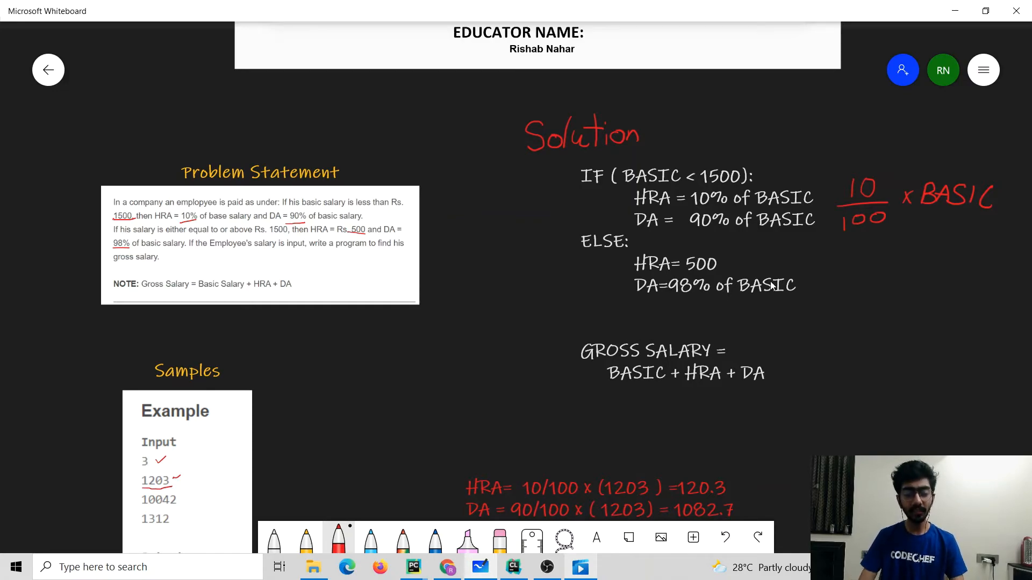
{"action": "mouse_move", "coordinate": [821, 186]}
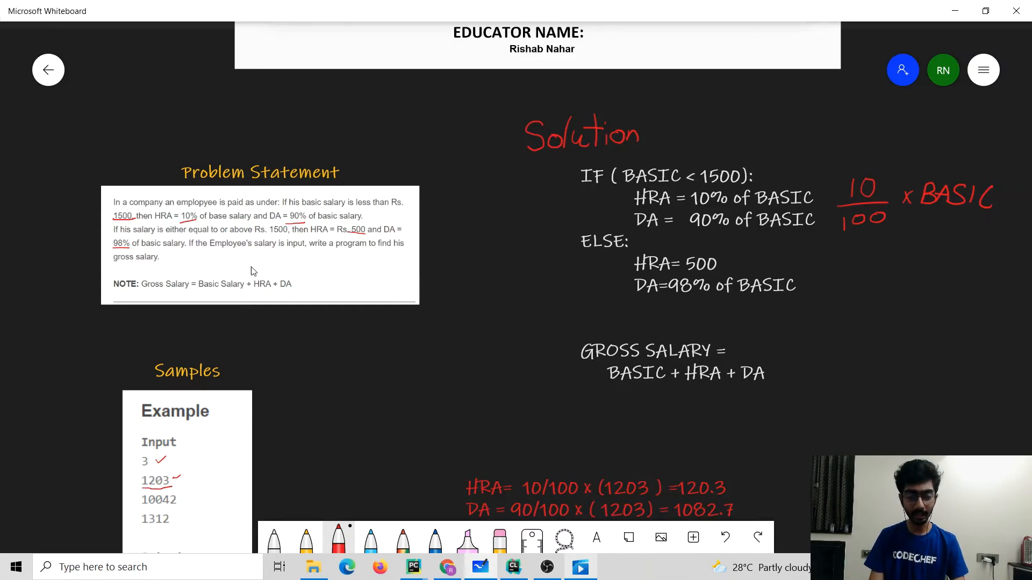
{"action": "mouse_move", "coordinate": [626, 180]}
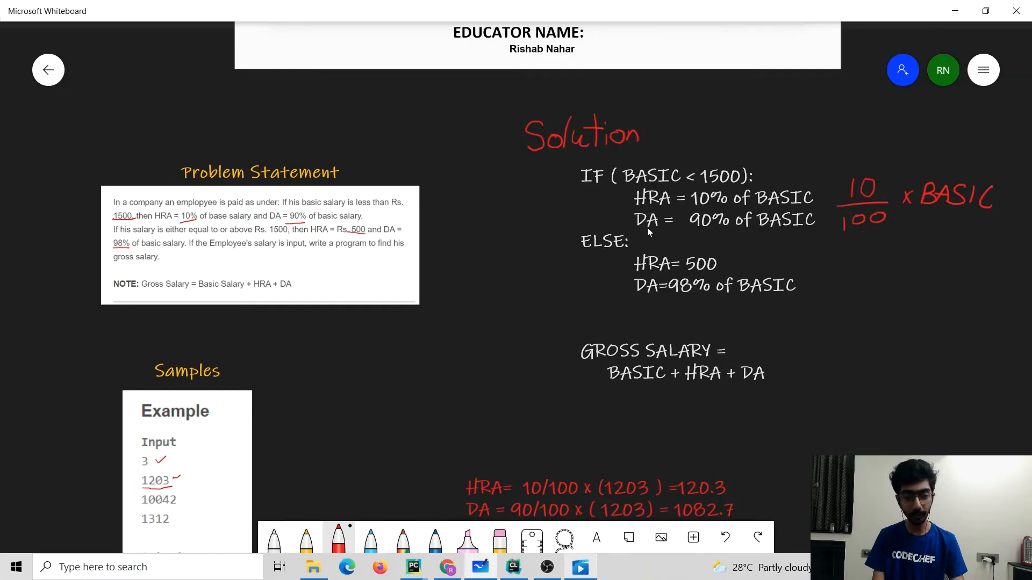
{"action": "mouse_move", "coordinate": [597, 364]}
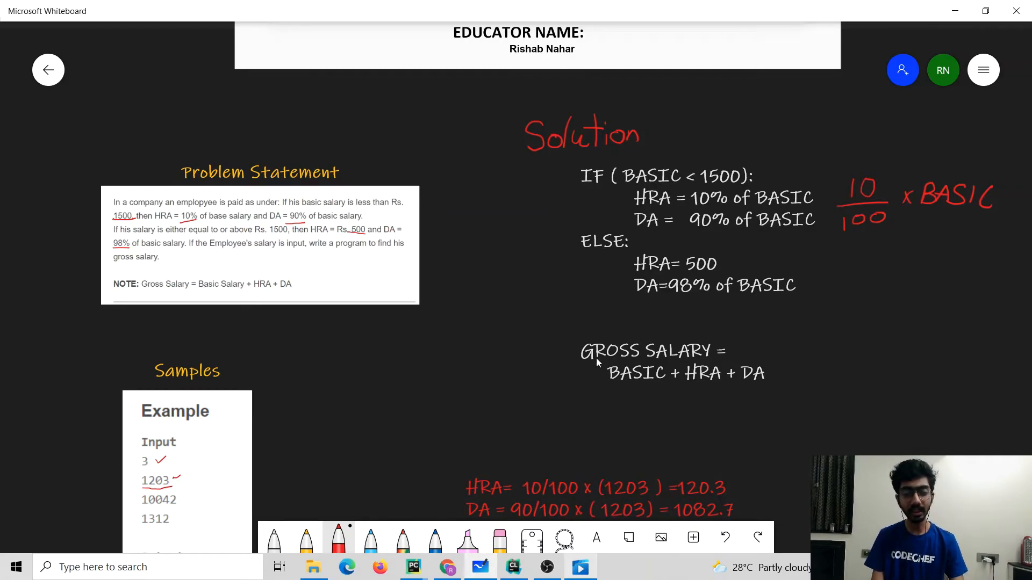
{"action": "mouse_move", "coordinate": [625, 387]}
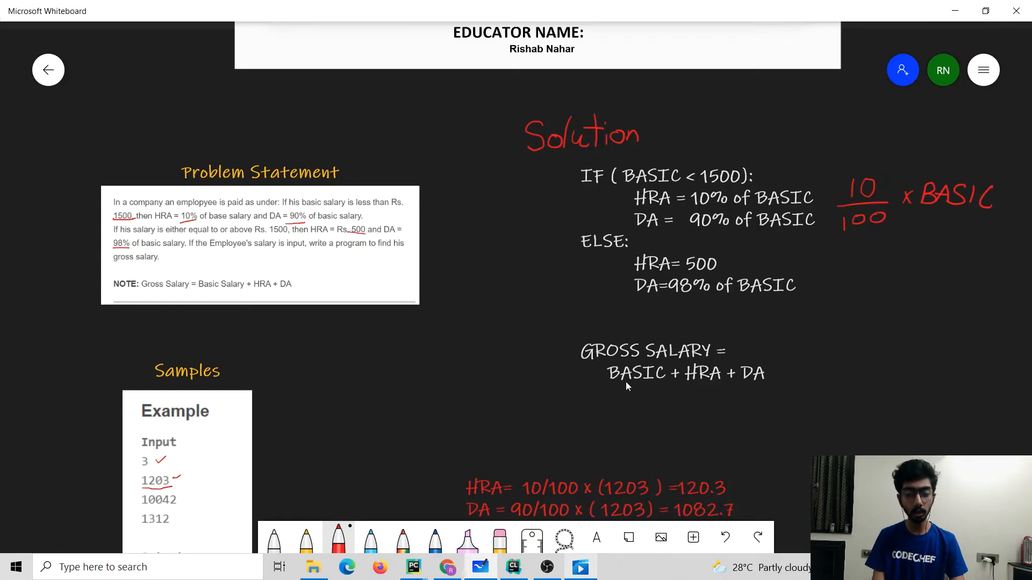
{"action": "mouse_move", "coordinate": [742, 365]}
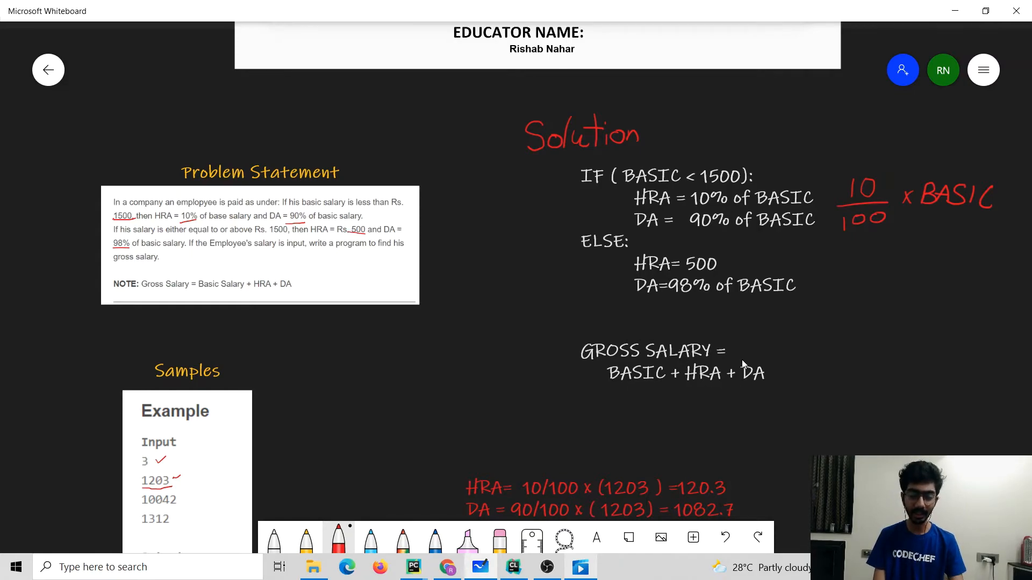
{"action": "mouse_move", "coordinate": [657, 359]}
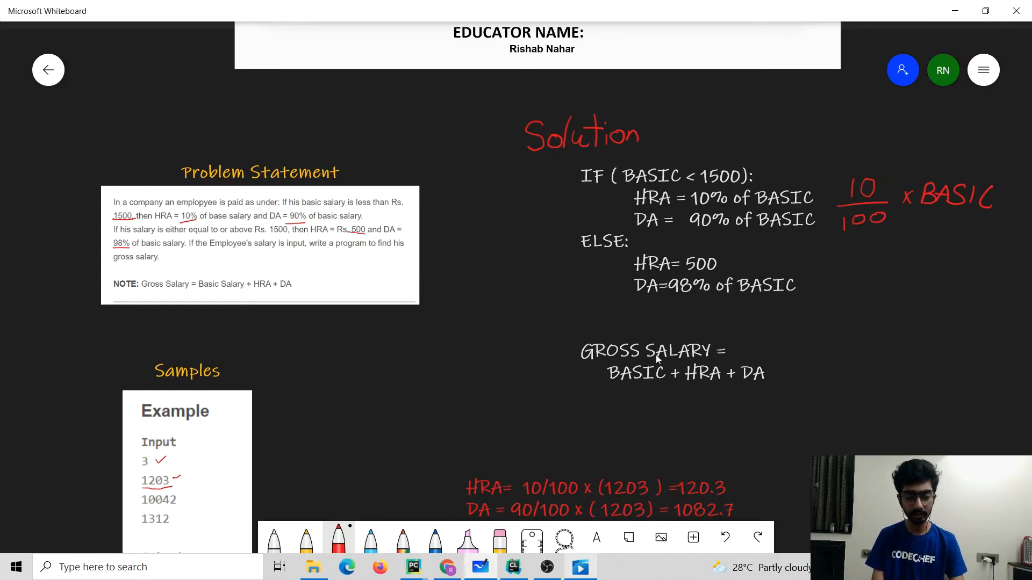
{"action": "mouse_move", "coordinate": [841, 323]}
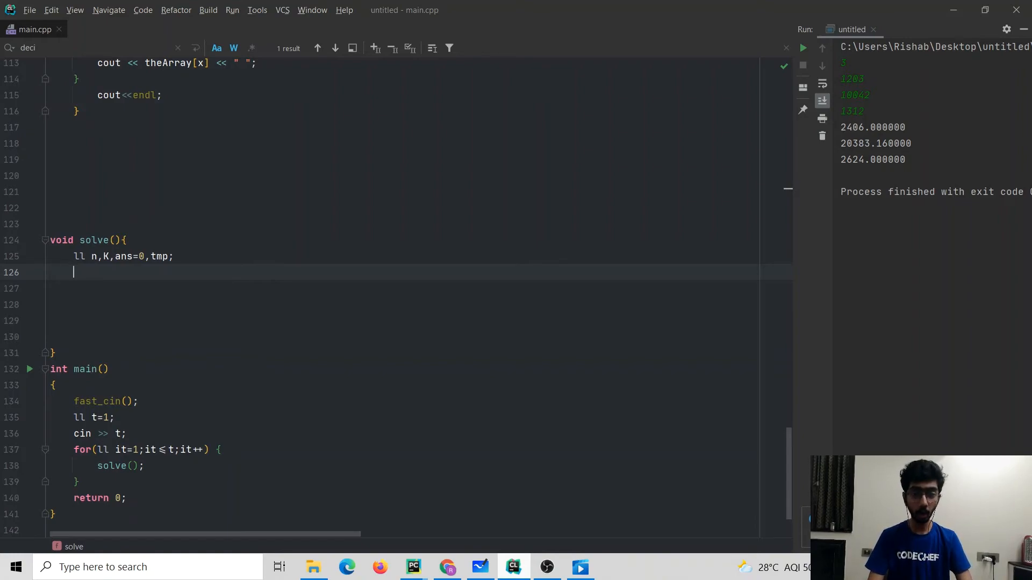
Declare long double basic, gross, hra, da and read basic from cin.
{"action": "type", "text": "long"}
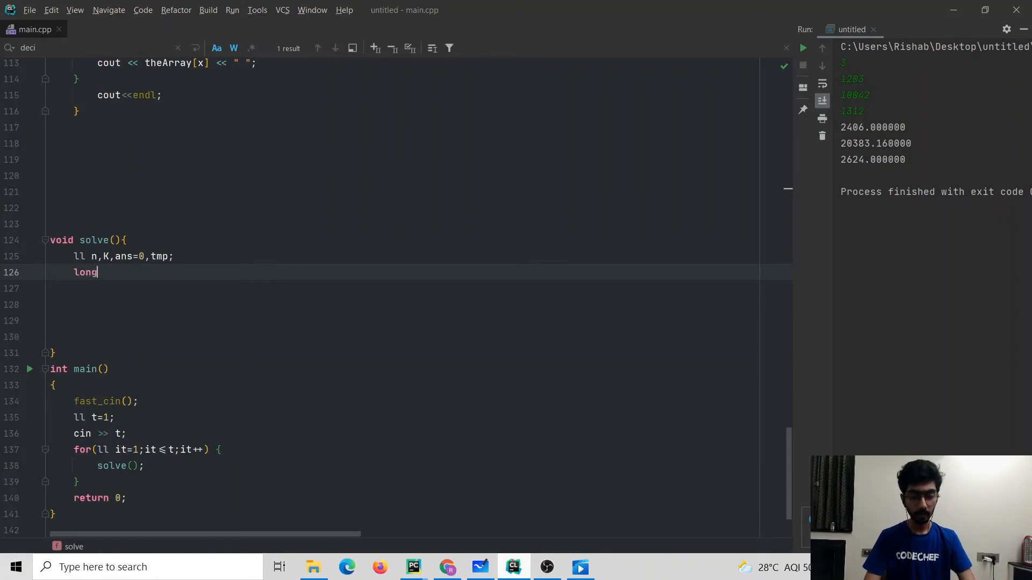
{"action": "type", "text": "dp"}
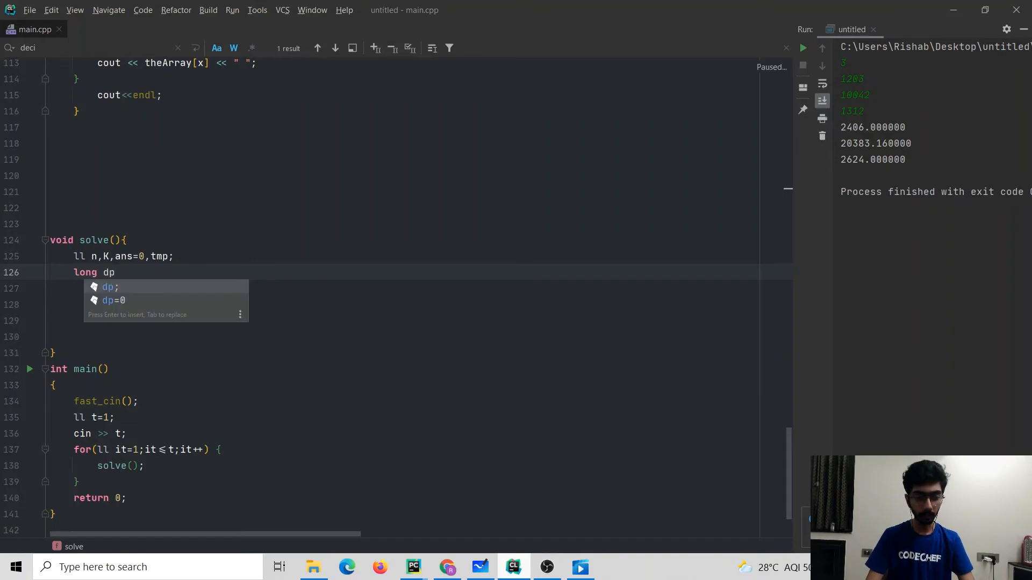
{"action": "type", "text": "ouble"}
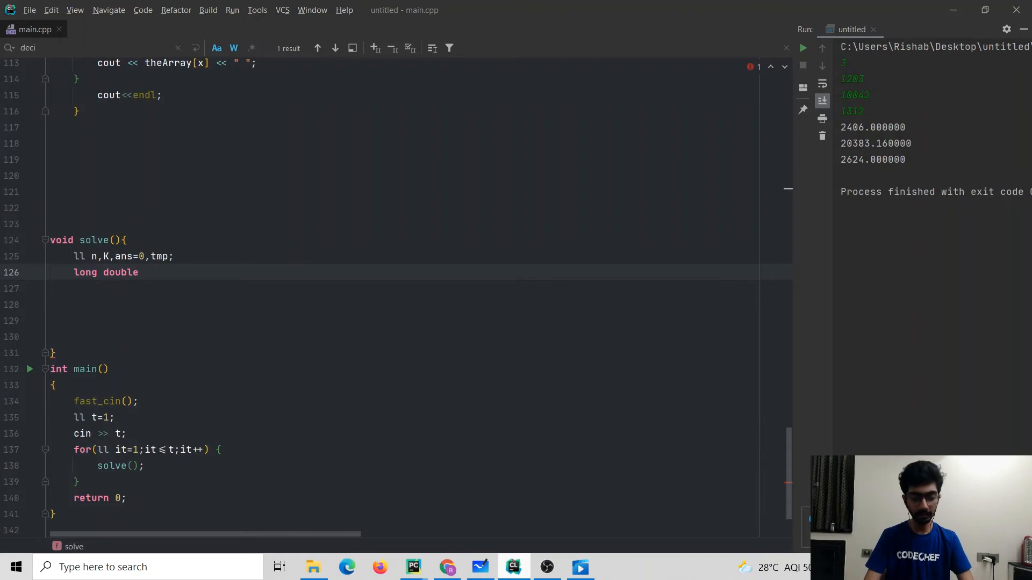
{"action": "type", "text": "basic,"}
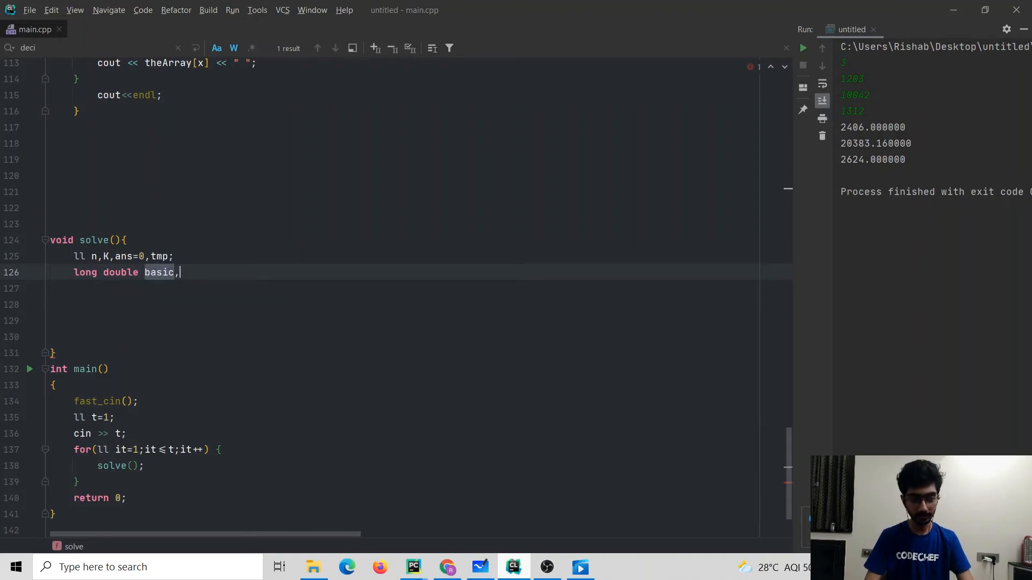
{"action": "type", "text": "gr"}
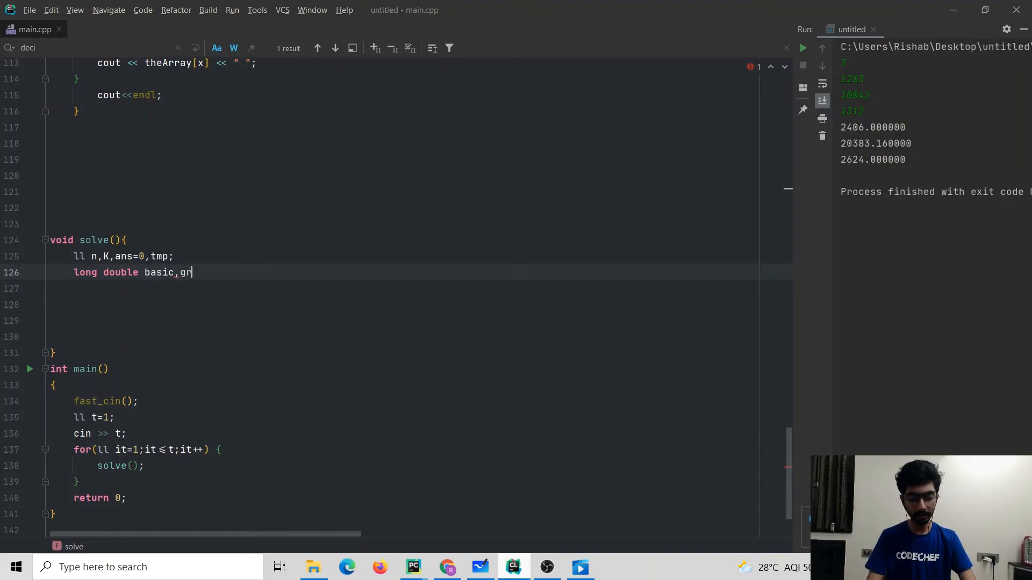
{"action": "type", "text": "oss,hra"}
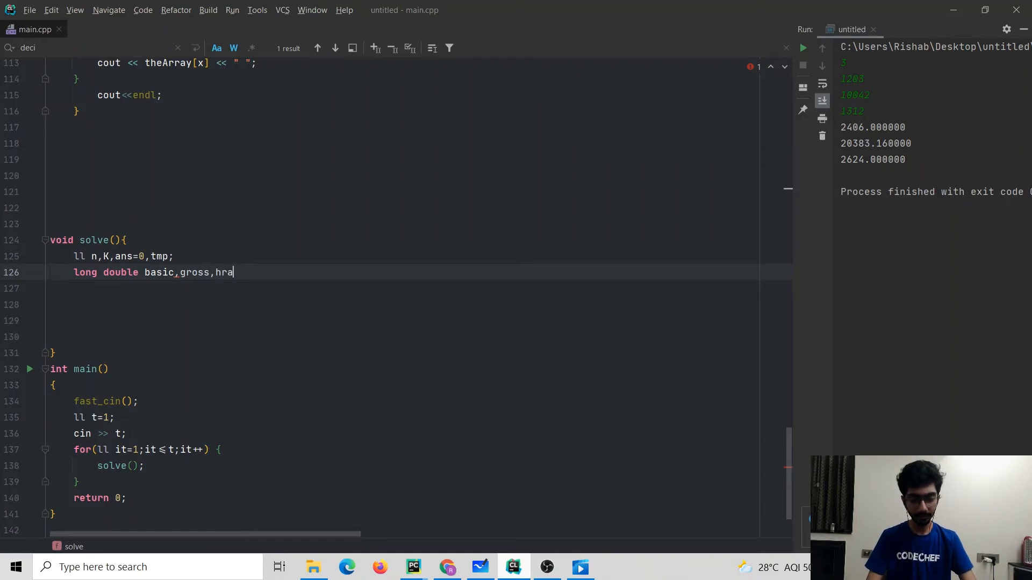
{"action": "type", "text": ",da;"}
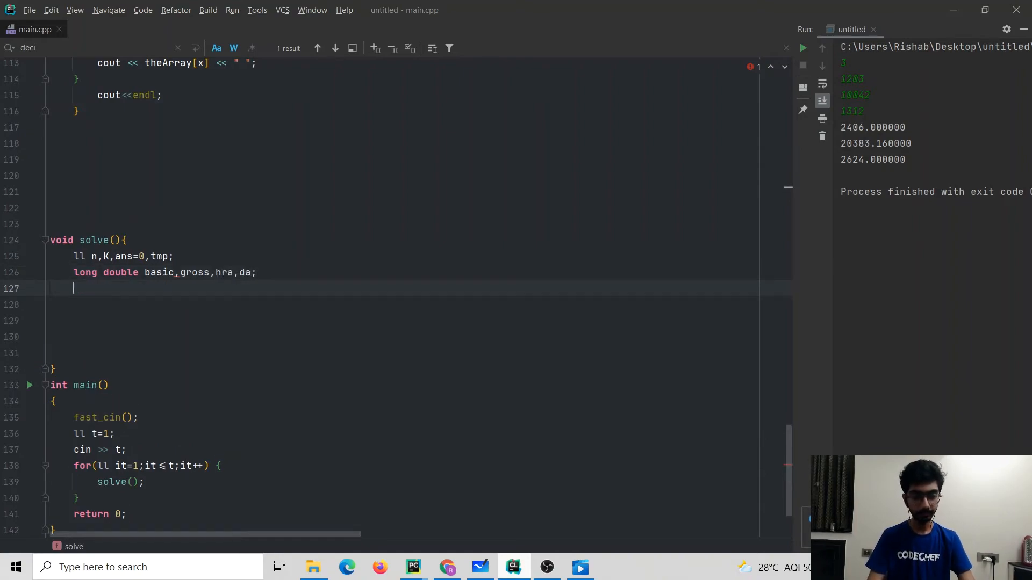
{"action": "type", "text": "cin>"}
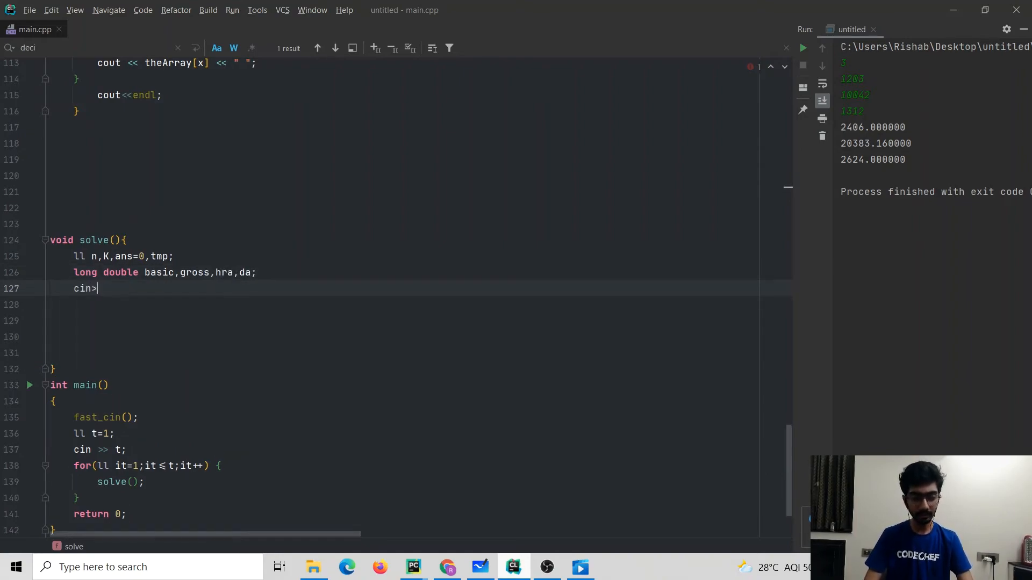
{"action": "type", "text": ">basic;"}
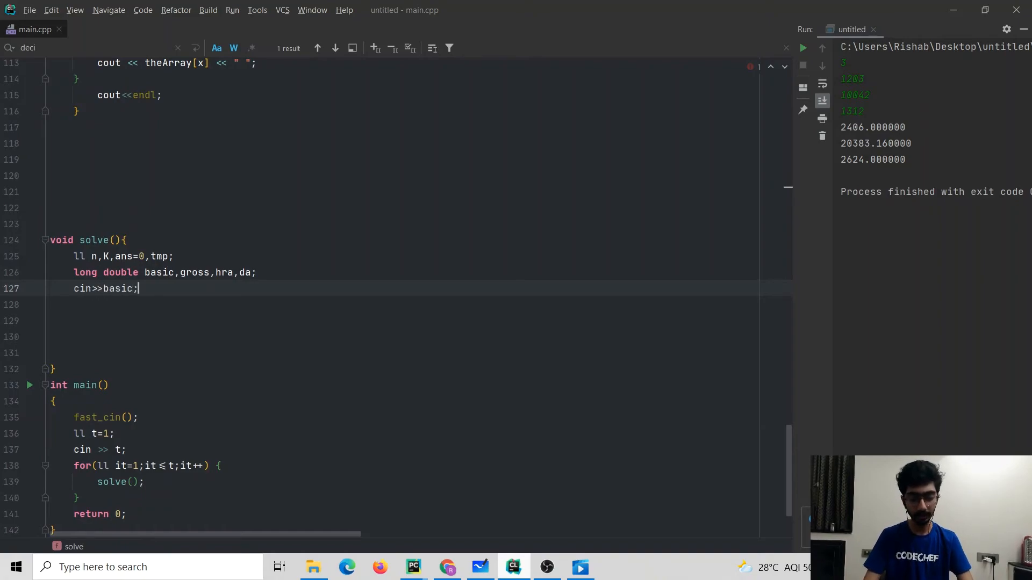
Start the if branch for basic < 1500.
{"action": "type", "text": "if()"}
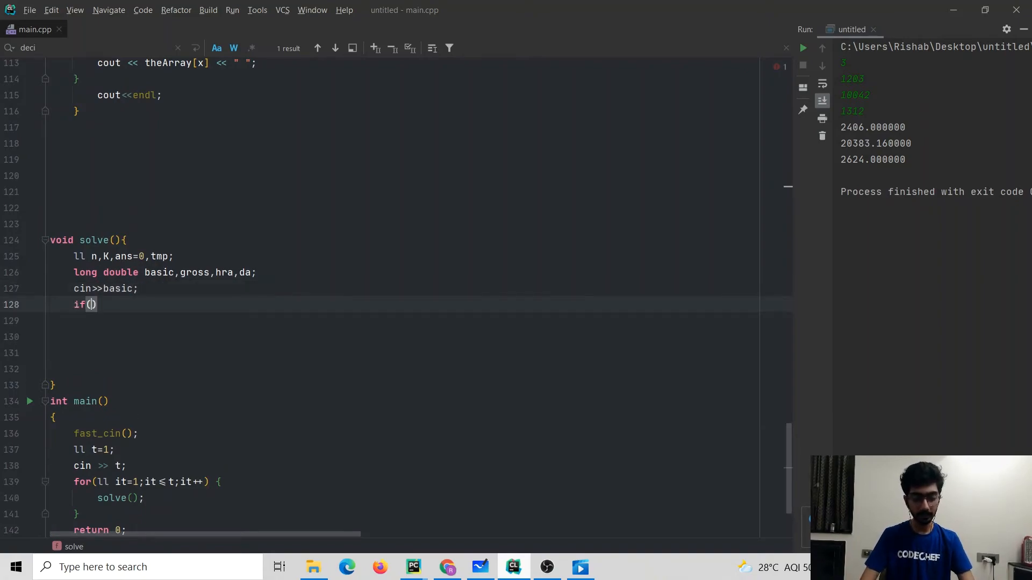
{"action": "type", "text": "basc"}
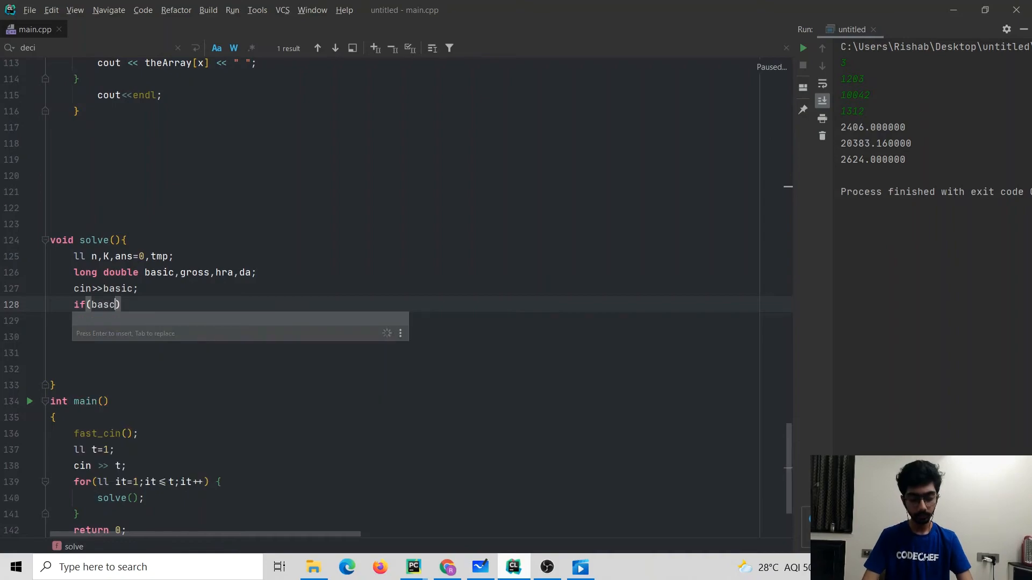
{"action": "type", "text": "<"}
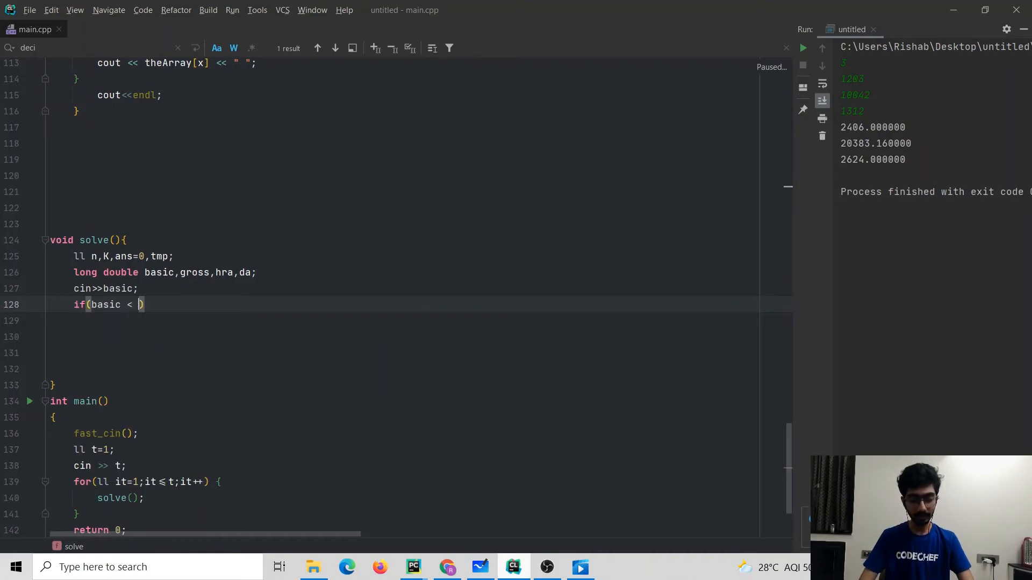
{"action": "type", "text": "1500)"}
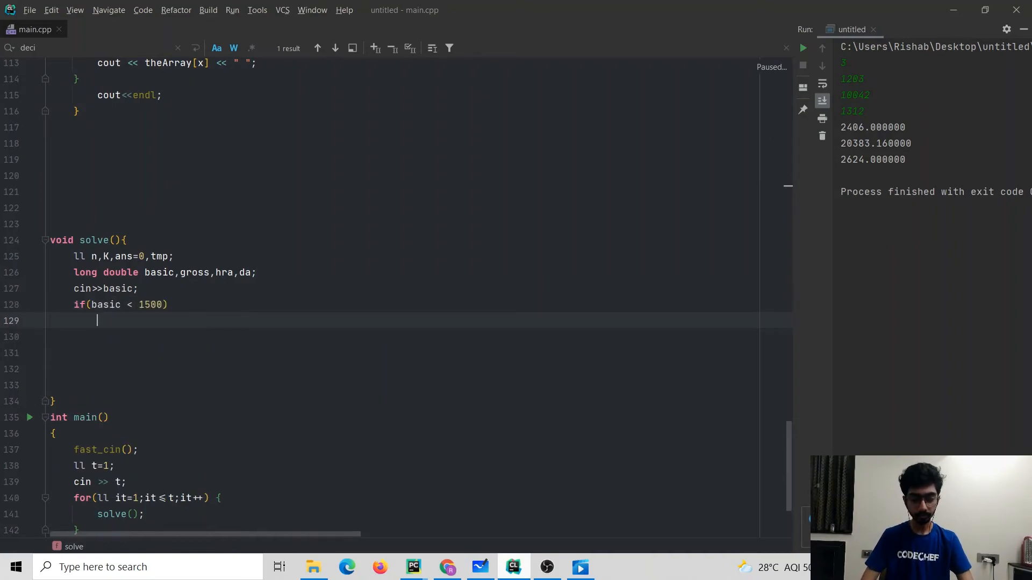
{"action": "type", "text": "{"}
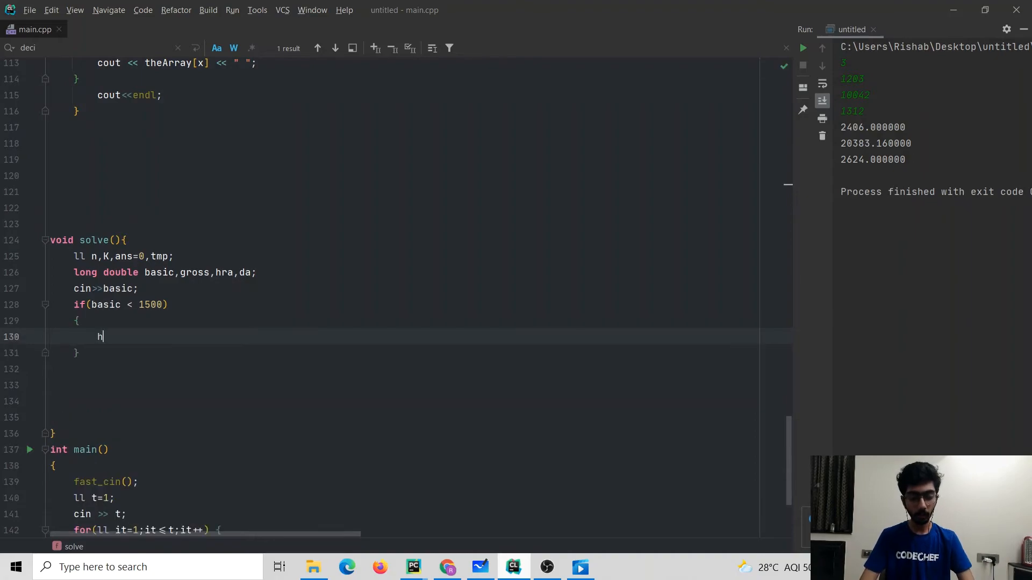
In the if branch set hra = 0.1*basic and da = 0.9*basic.
{"action": "type", "text": "ra="}
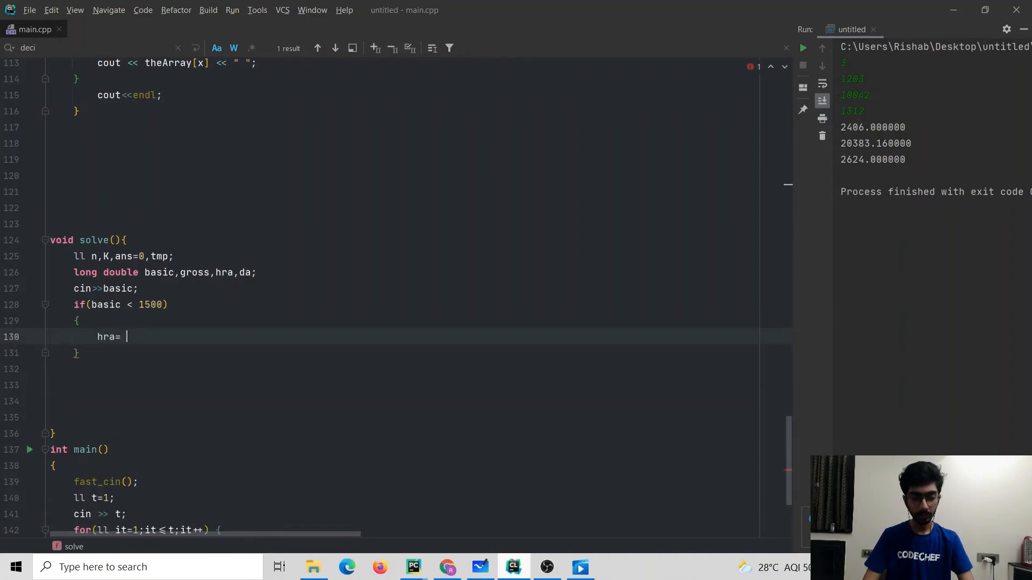
{"action": "type", "text": "()"}
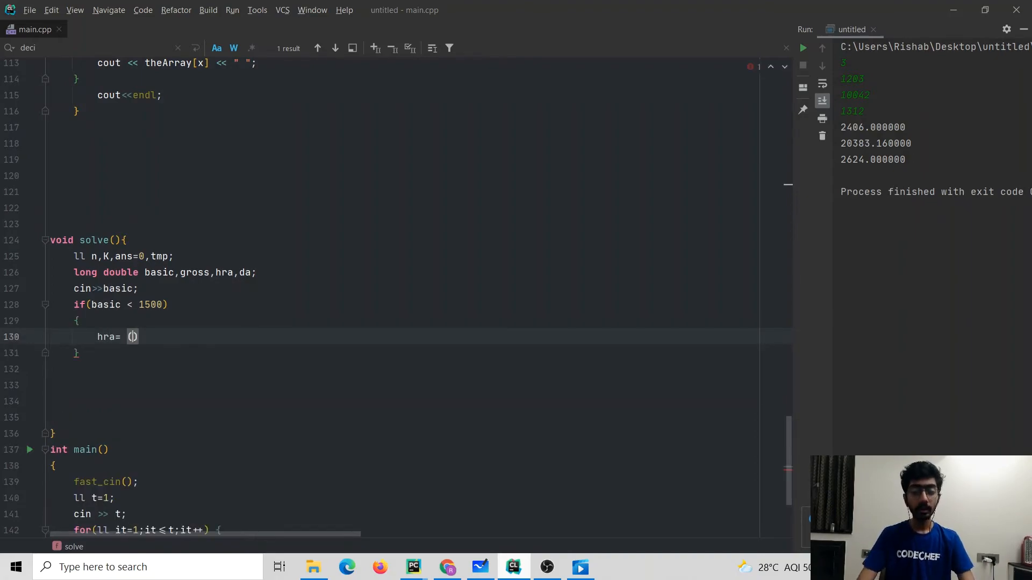
{"action": "type", "text": "0.1"}
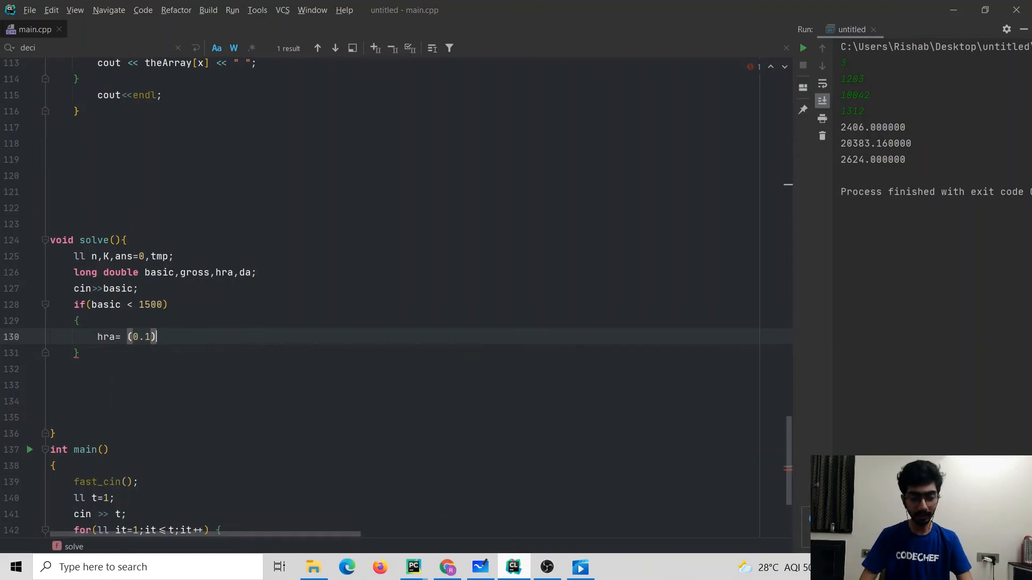
{"action": "type", "text": "*basic"}
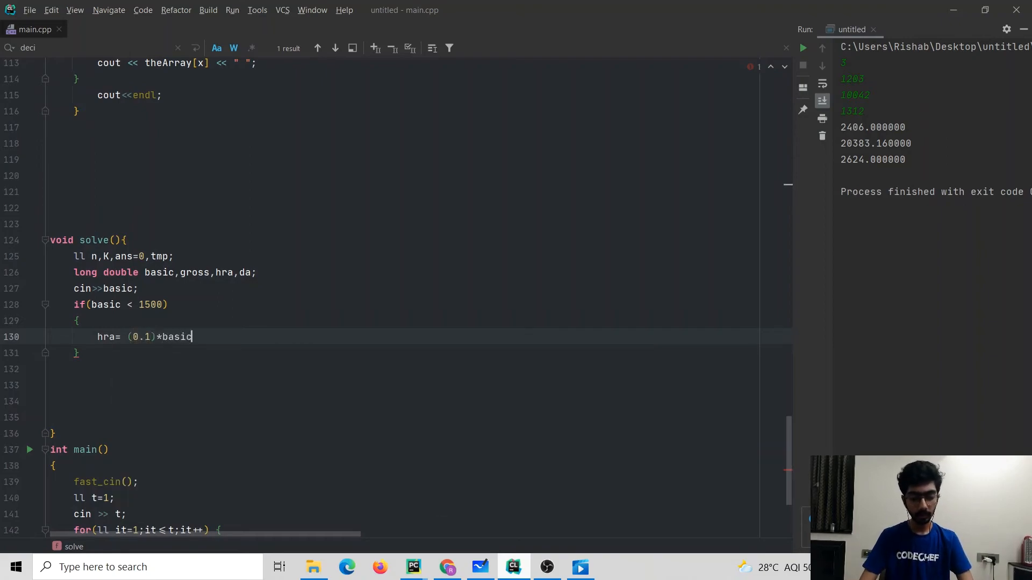
{"action": "type", "text": ";"}
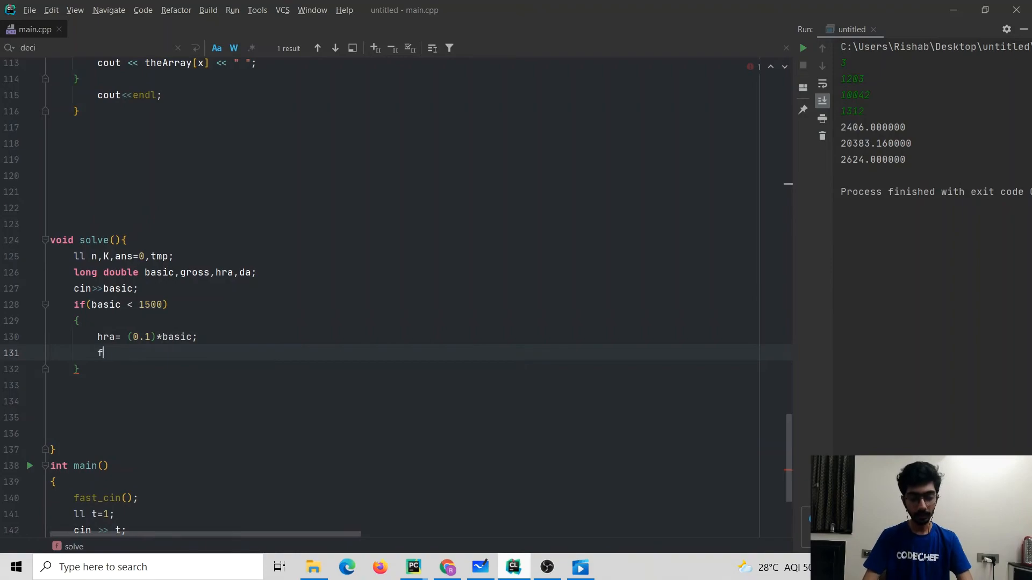
{"action": "type", "text": "da="}
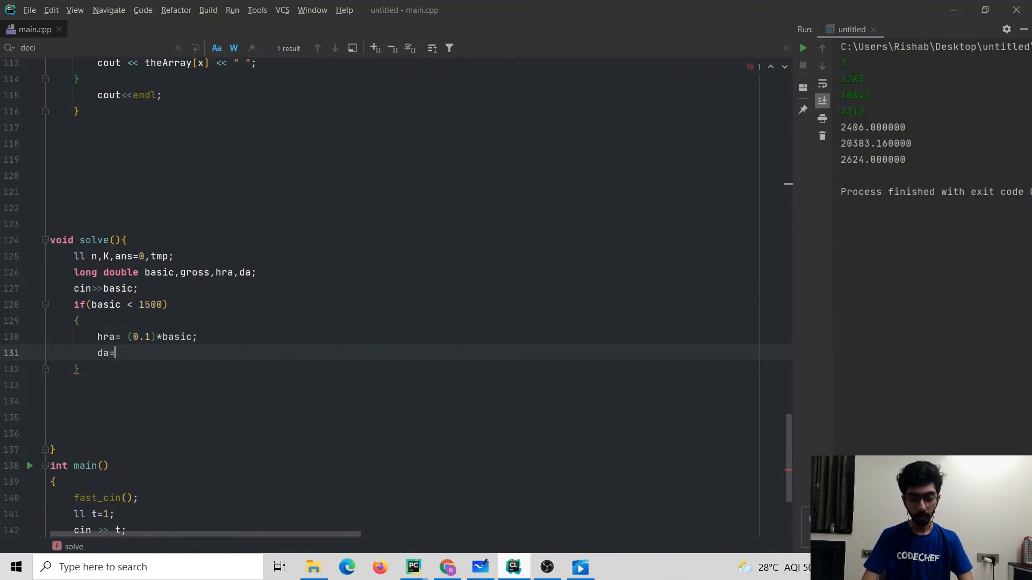
{"action": "type", "text": "(0.9)"}
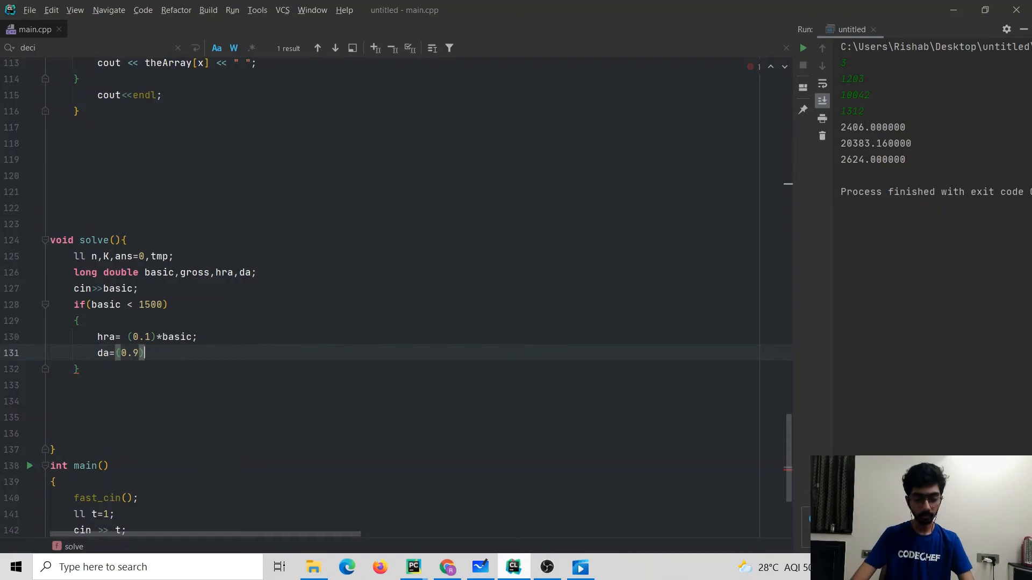
{"action": "type", "text": "*basic;"}
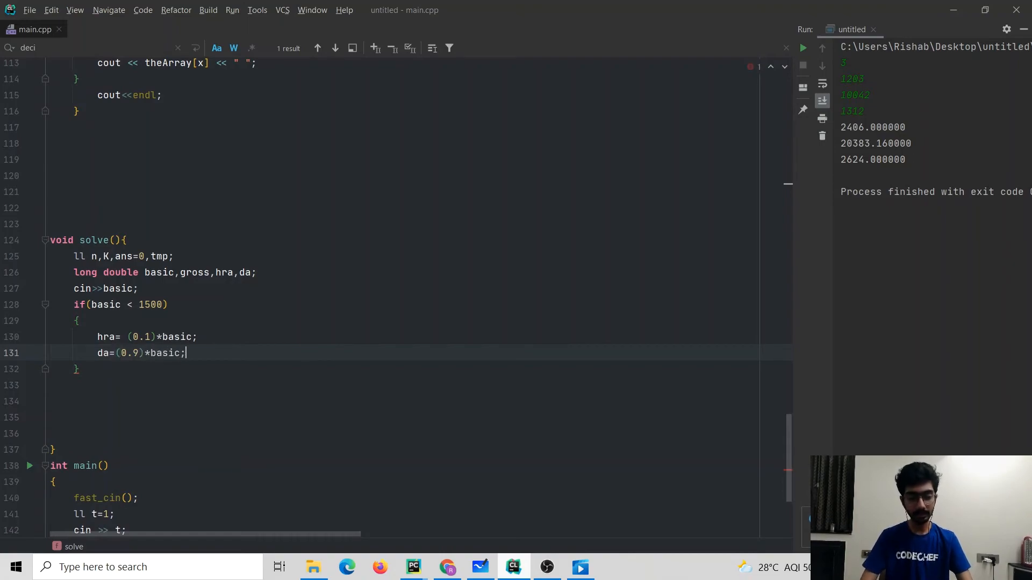
In the else branch set hra = 500 and da = 0.98*basic.
{"action": "type", "text": "else"}
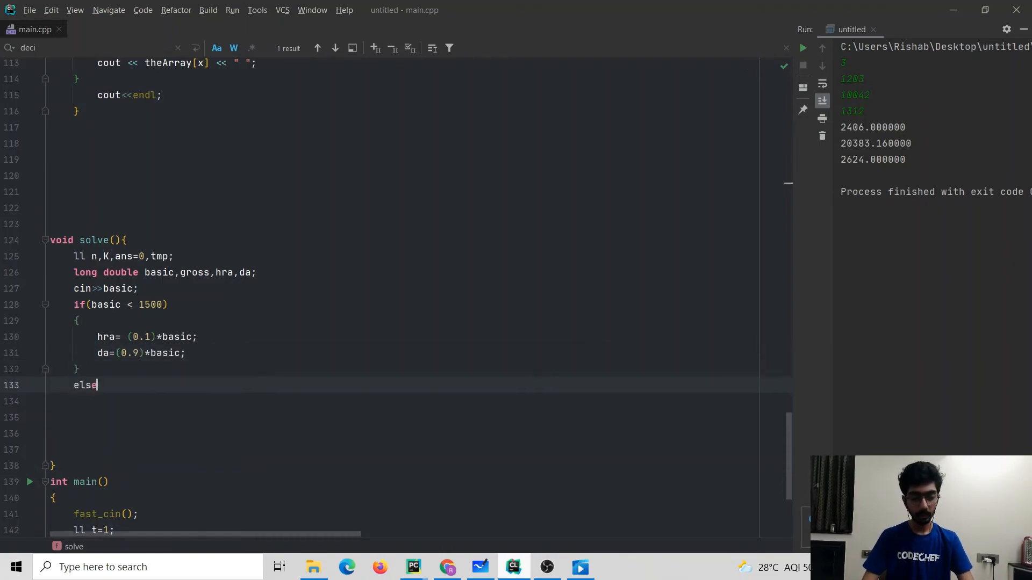
{"action": "type", "text": "{"}
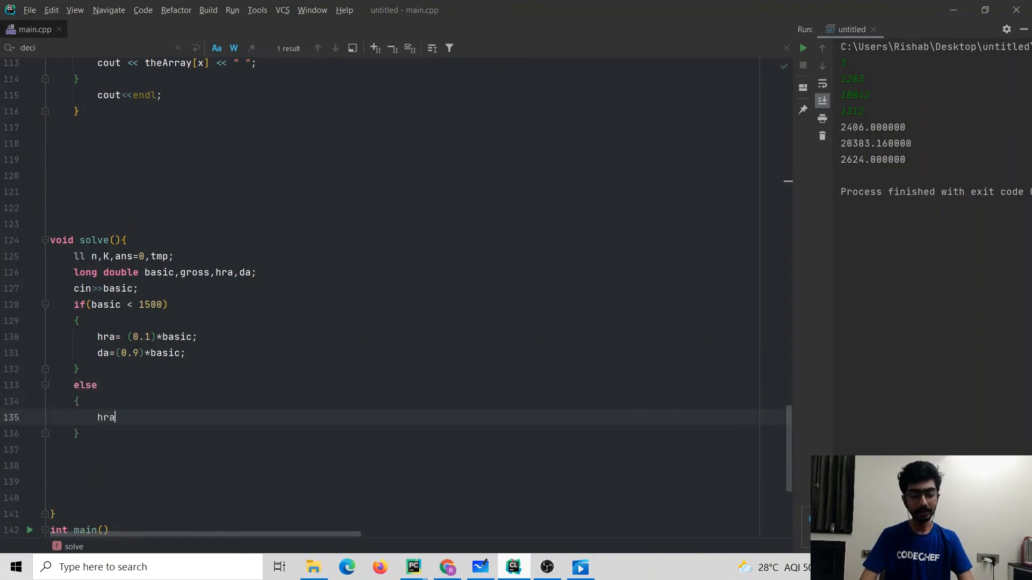
{"action": "type", "text": "= 500;"}
{"action": "type", "text": "da="}
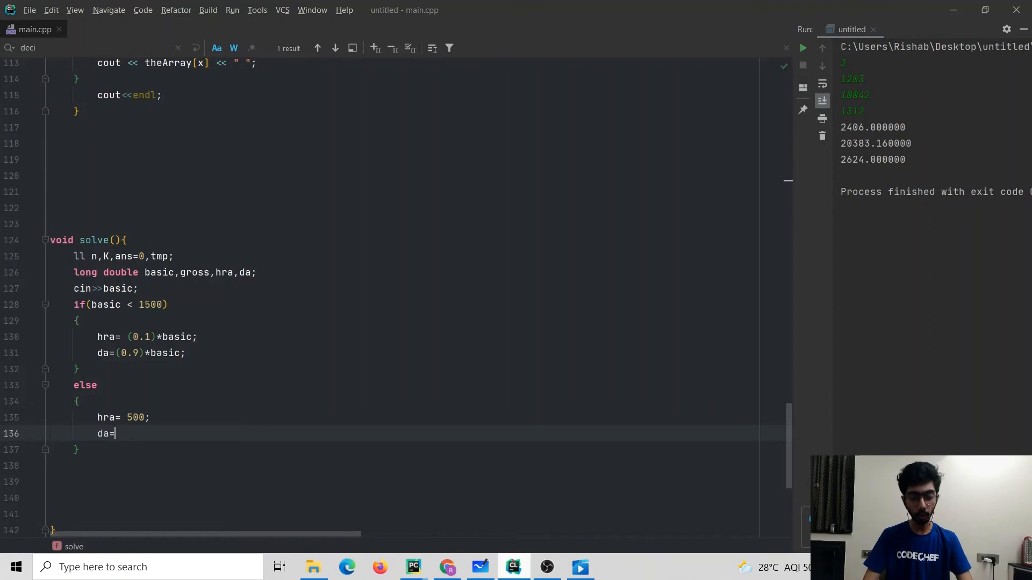
{"action": "type", "text": "(0.)"}
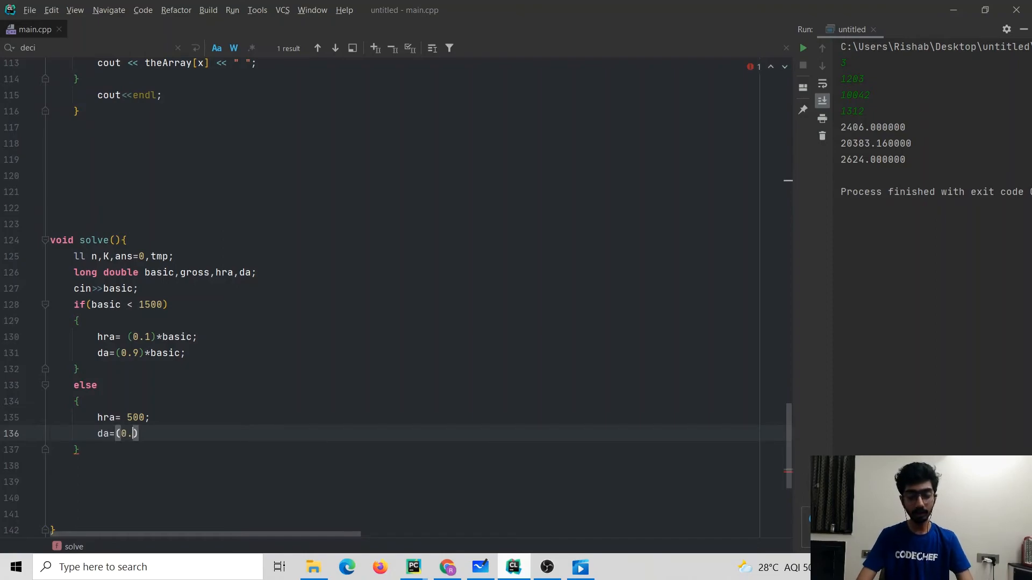
{"action": "type", "text": "98)*"}
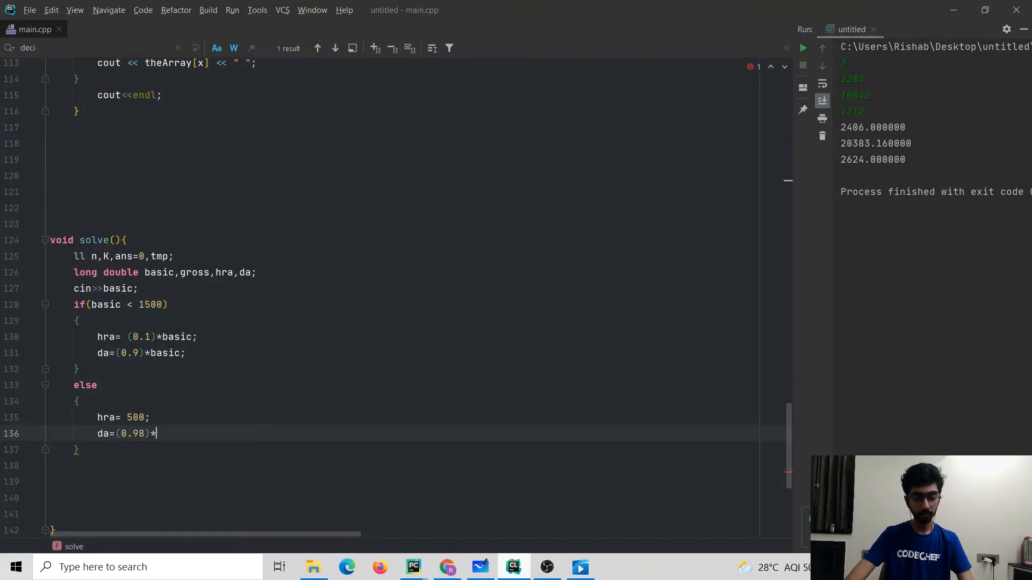
{"action": "type", "text": "basic;"}
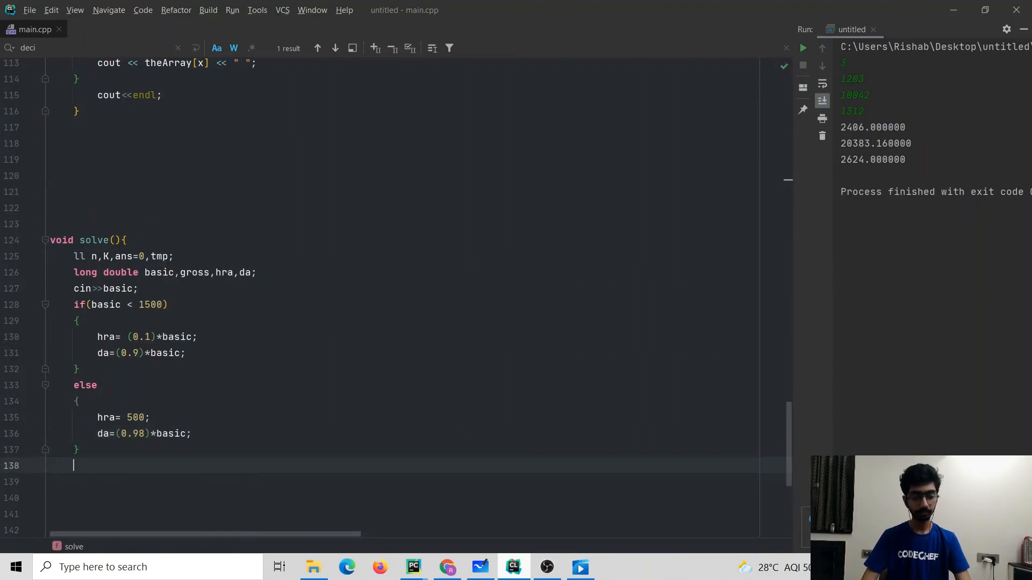
Compute gross = basic + hra + da after the branches.
{"action": "type", "text": "gr"}
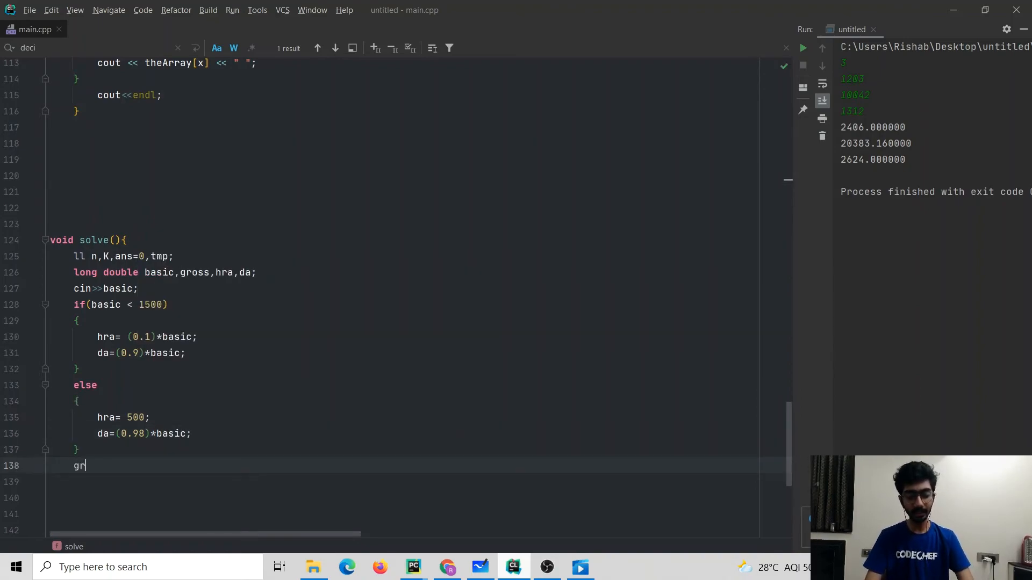
{"action": "type", "text": "oss=bas"}
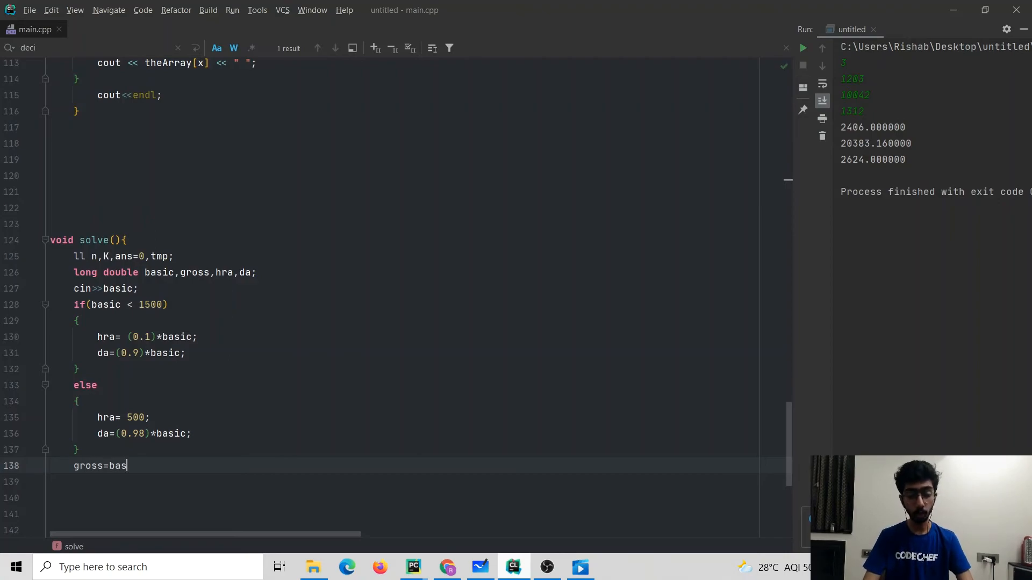
{"action": "type", "text": "ic+"}
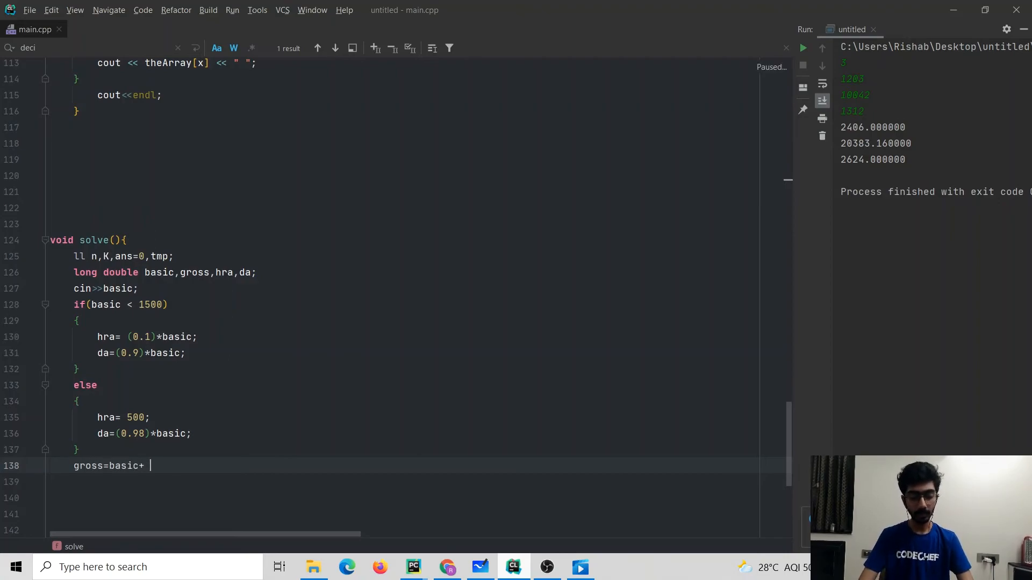
{"action": "type", "text": "hra+da;"}
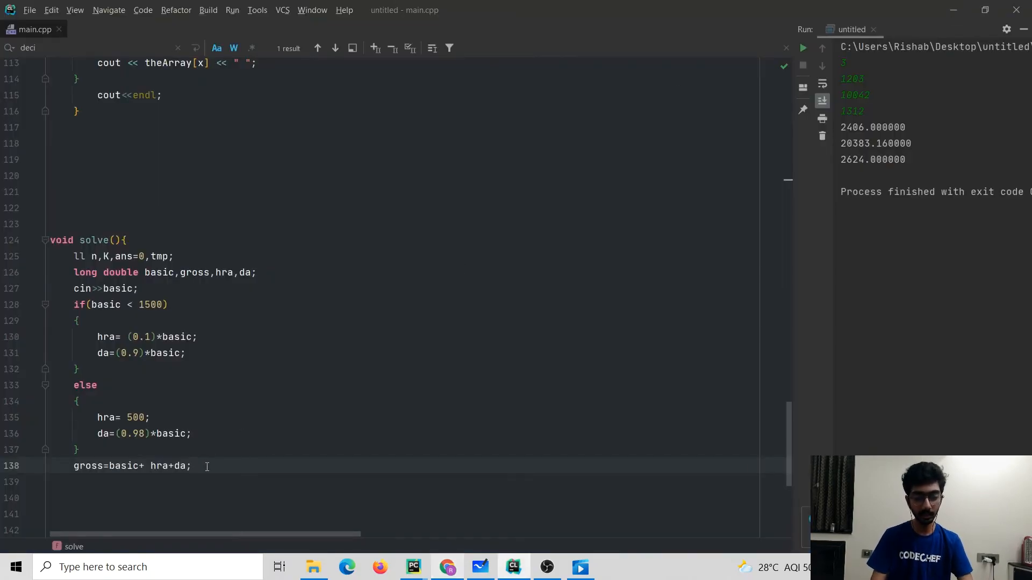
Print gross with cout << fixed << setprecision(6) << gross << endl.
{"action": "type", "text": "c"}
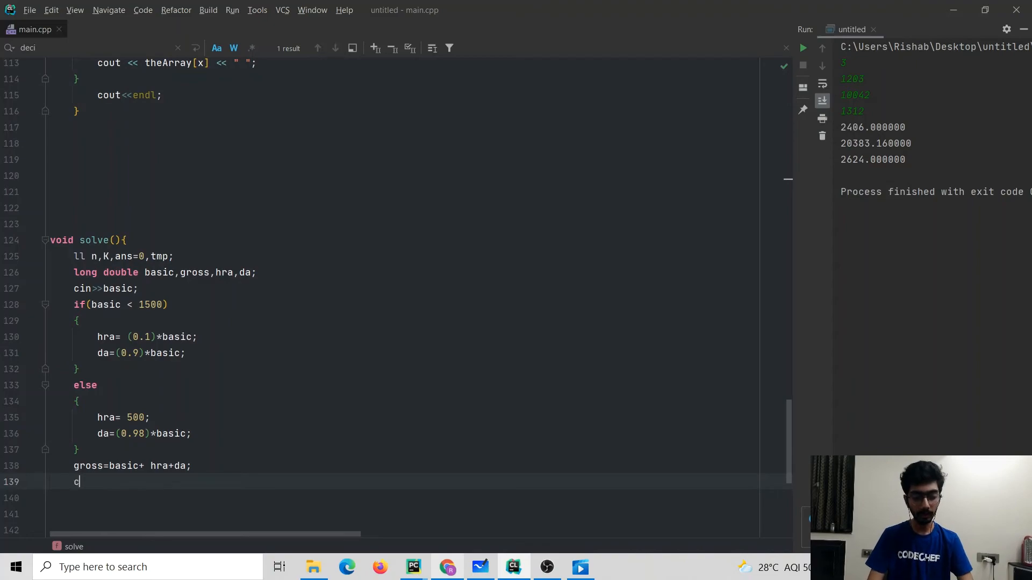
{"action": "type", "text": "out<<"}
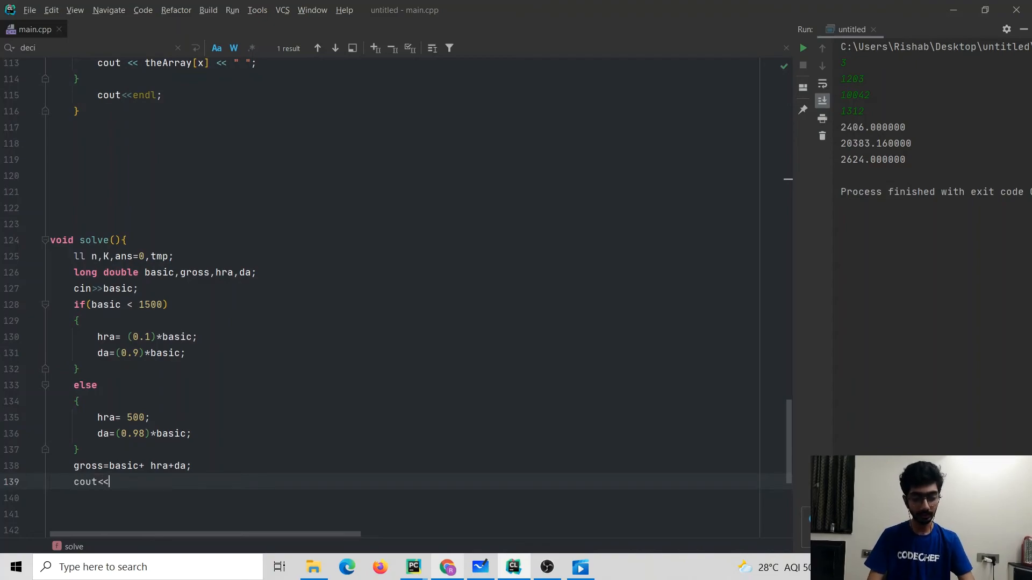
{"action": "type", "text": "fixed"}
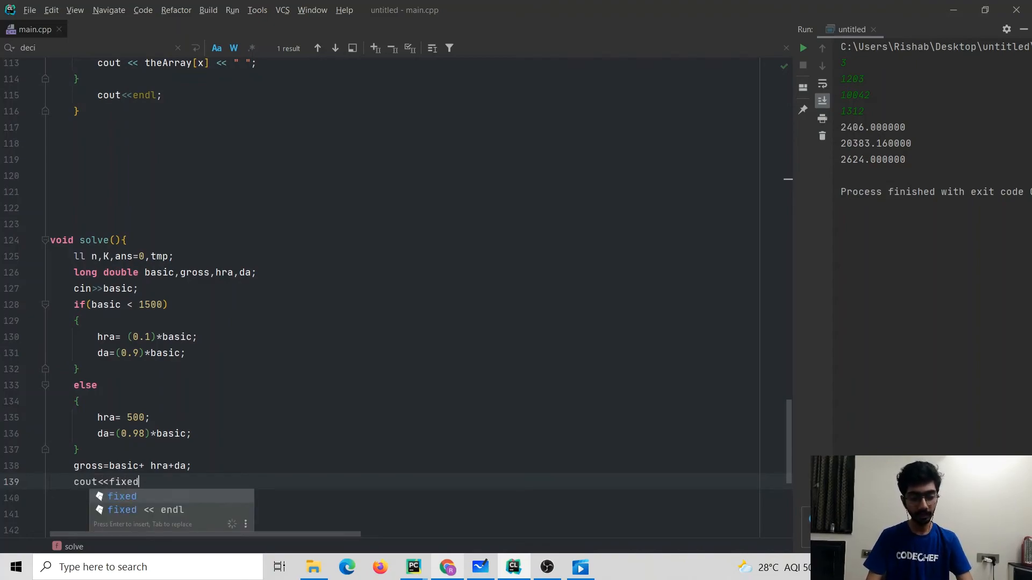
{"action": "type", "text": "<<se"}
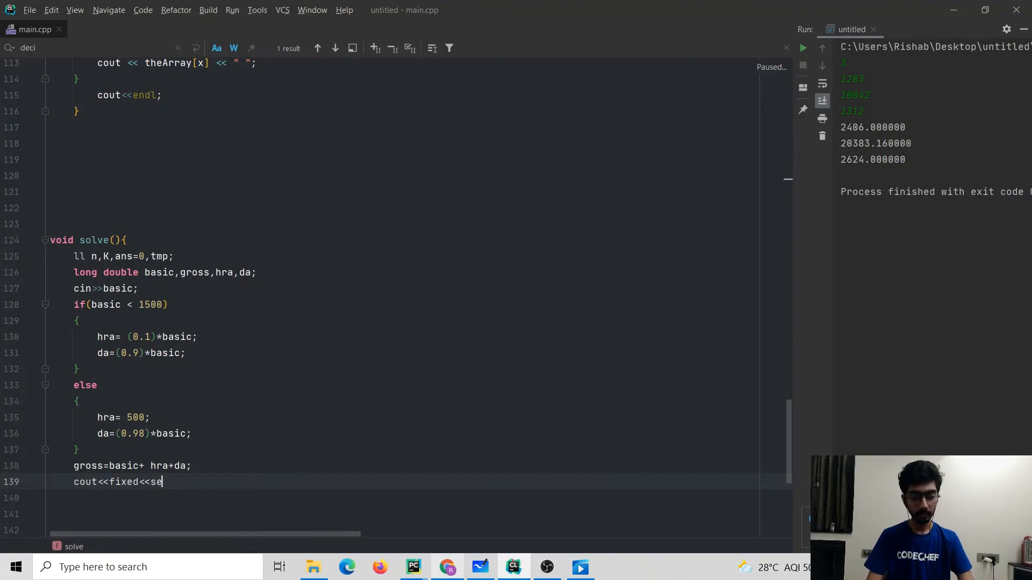
{"action": "type", "text": "tp"}
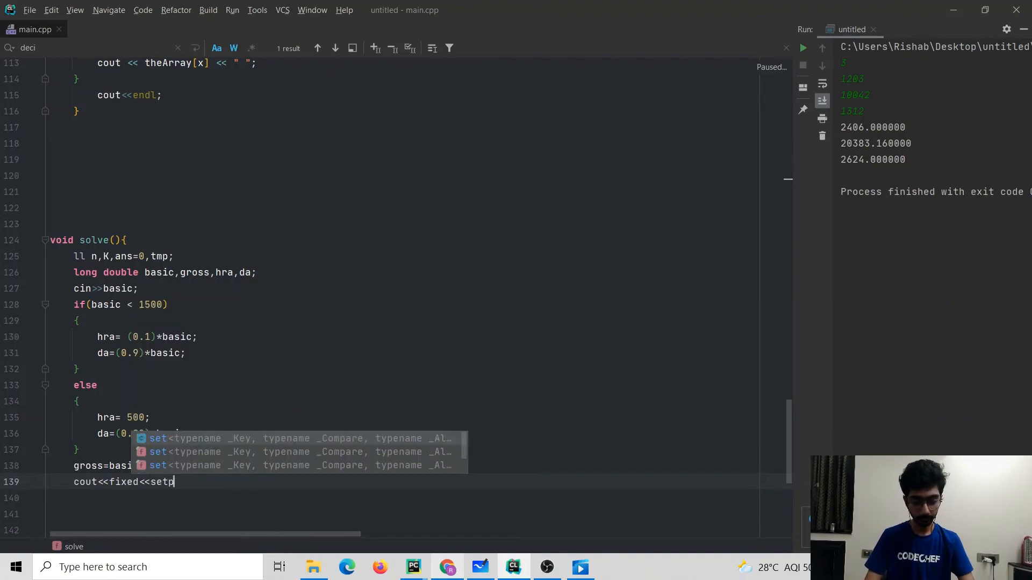
{"action": "type", "text": "recision"}
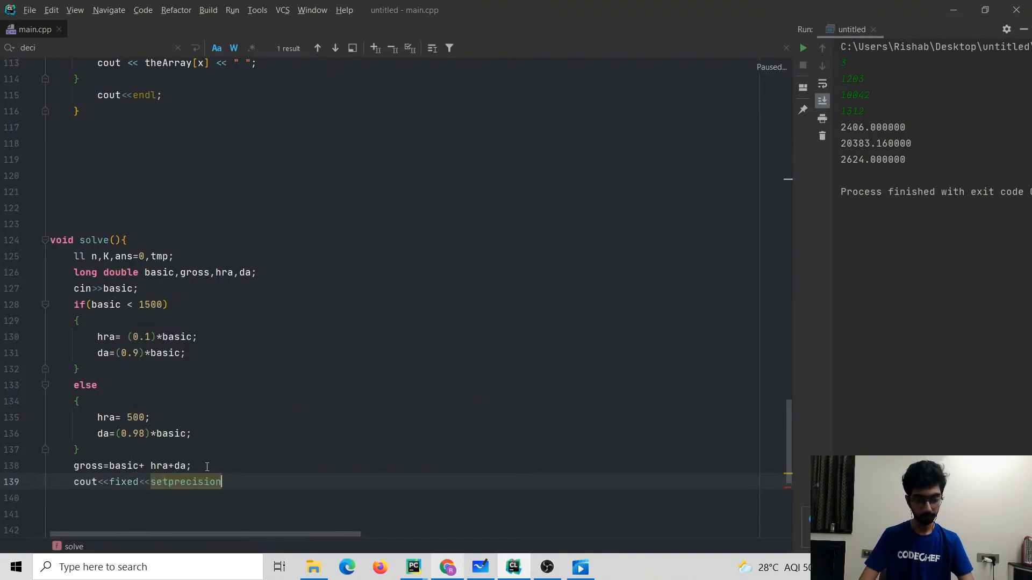
{"action": "type", "text": "(6)"}
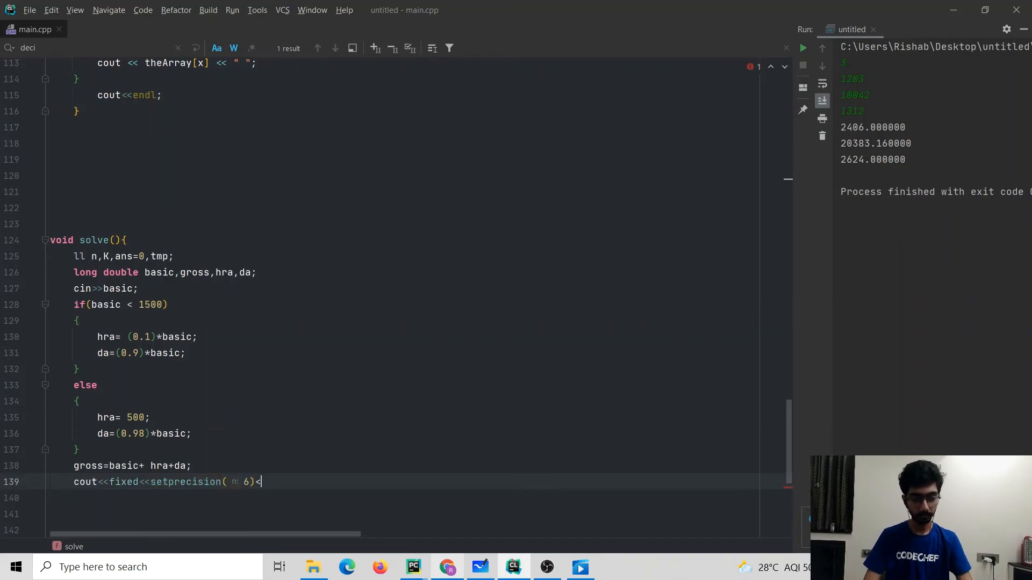
{"action": "type", "text": "<"}
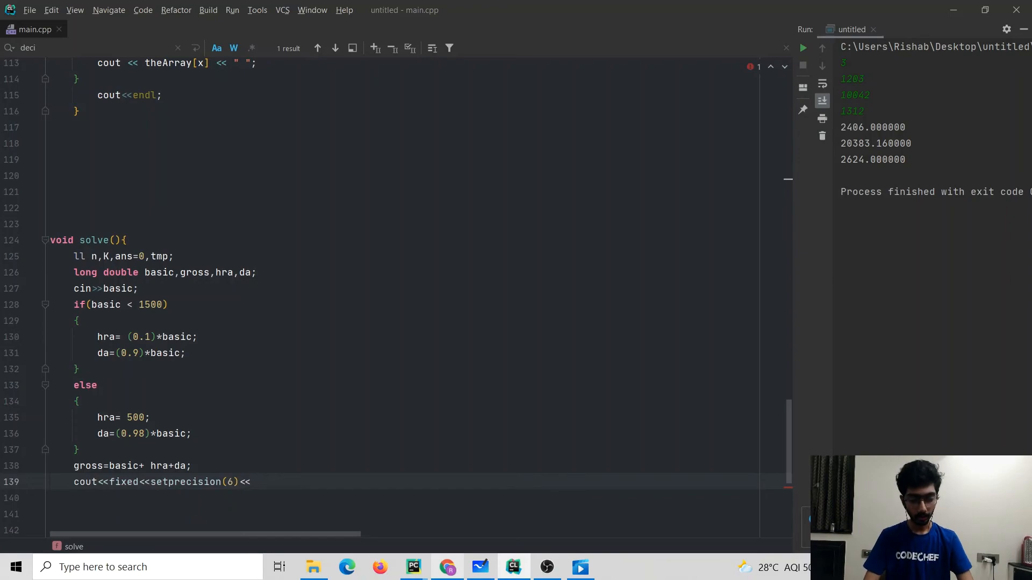
{"action": "type", "text": "gross<<endl;"}
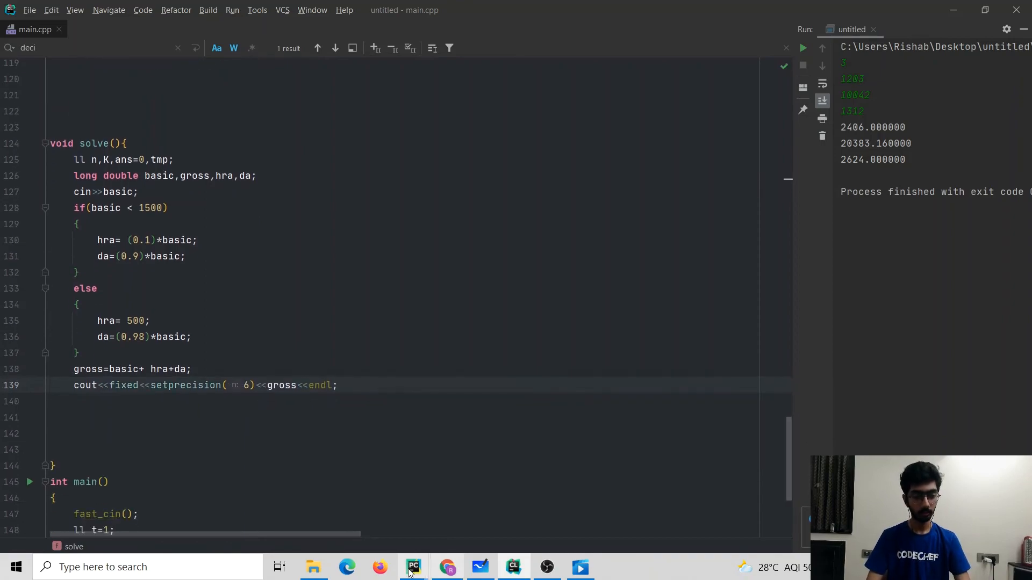
Scroll down through the finished solve() code in CLion before the run.
{"action": "scroll", "scroll_direction": "down", "scroll_amount": 3}
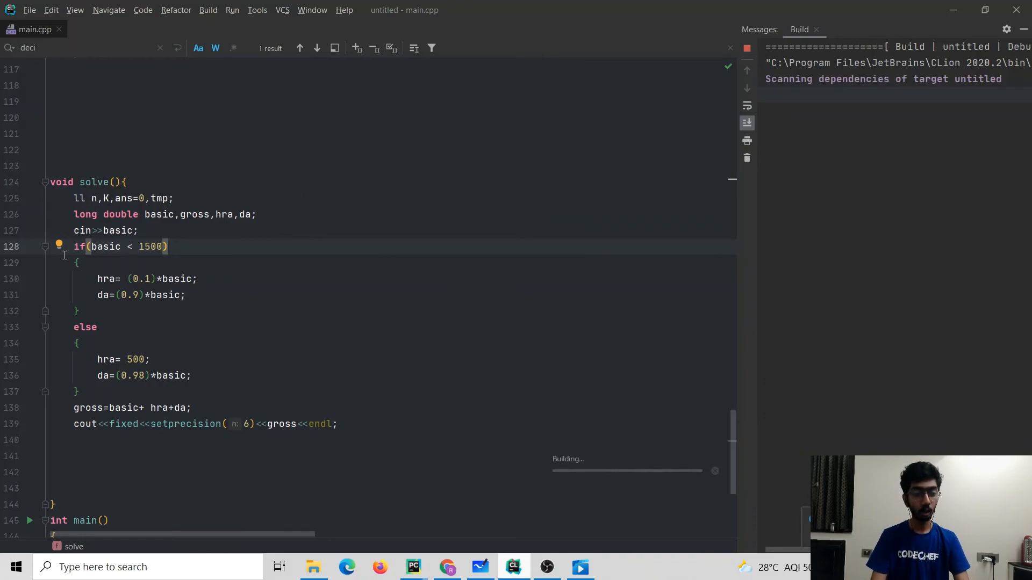
{"action": "scroll", "scroll_direction": "down", "scroll_amount": 3}
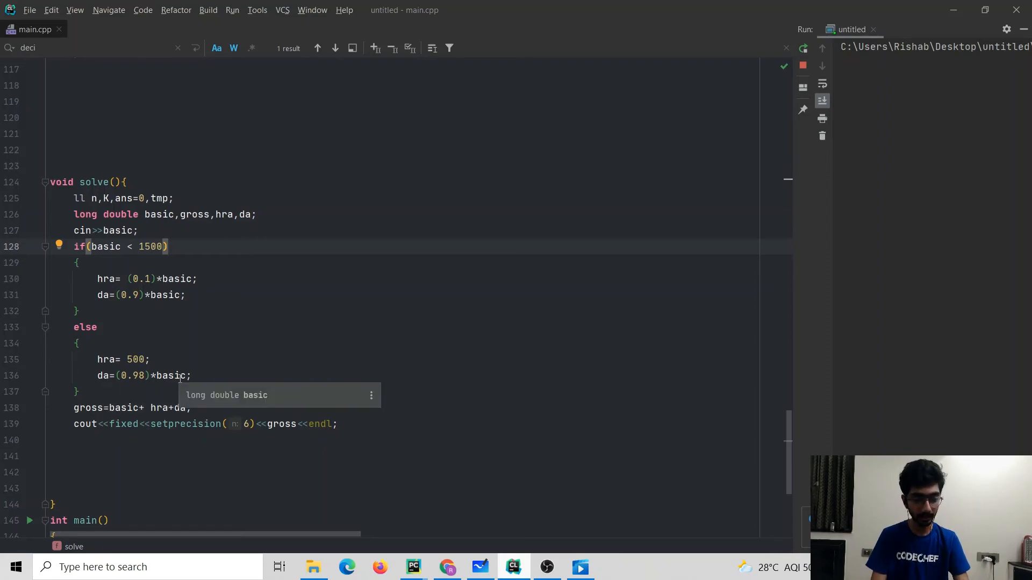
{"action": "mouse_move", "coordinate": [125, 408]}
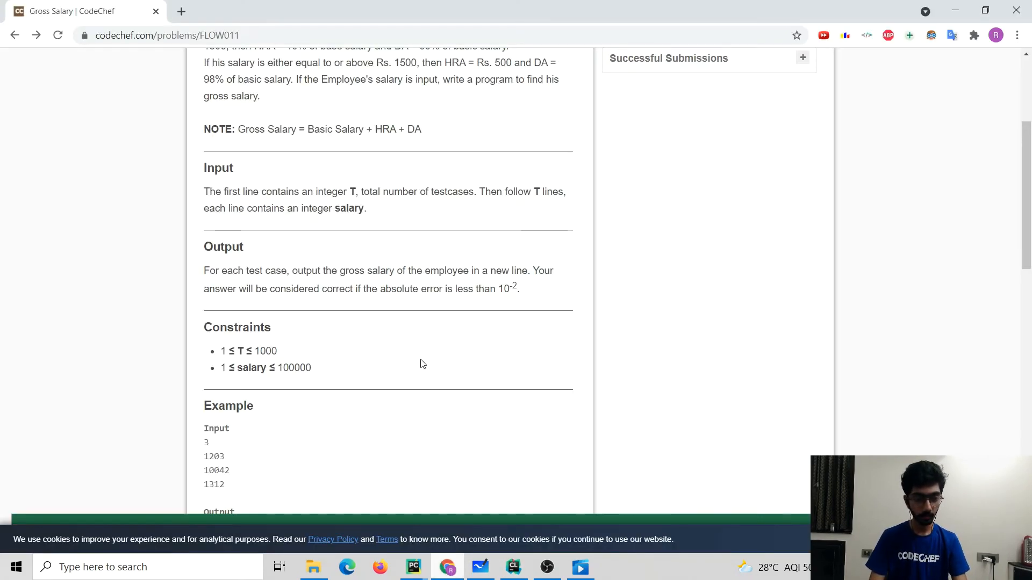
Return to the CodeChef problem page and open the FLOW011 submission editor with the solution code.
{"action": "scroll", "scroll_direction": "down", "scroll_amount": 3}
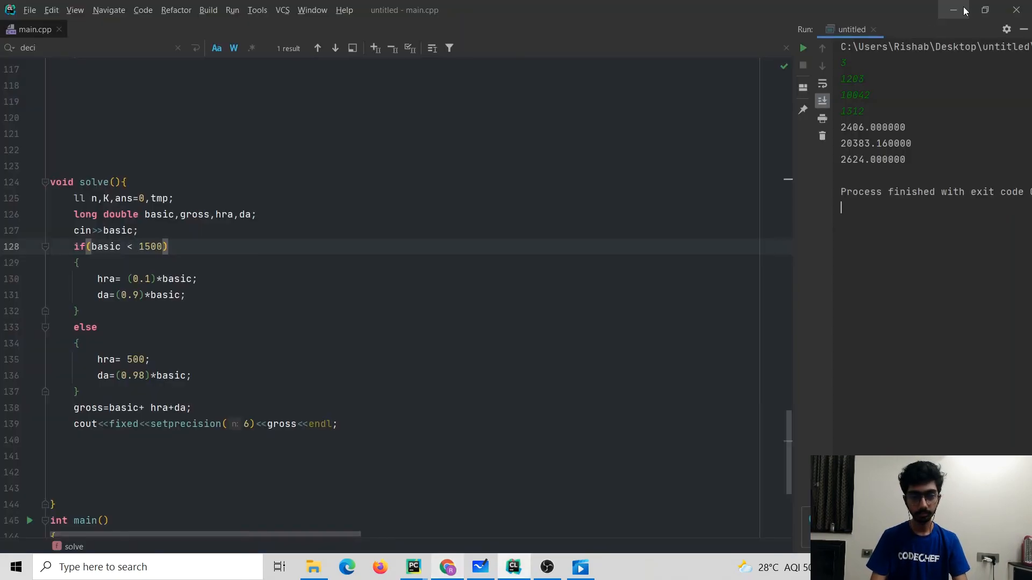
{"action": "key", "text": "ctrl+a"}
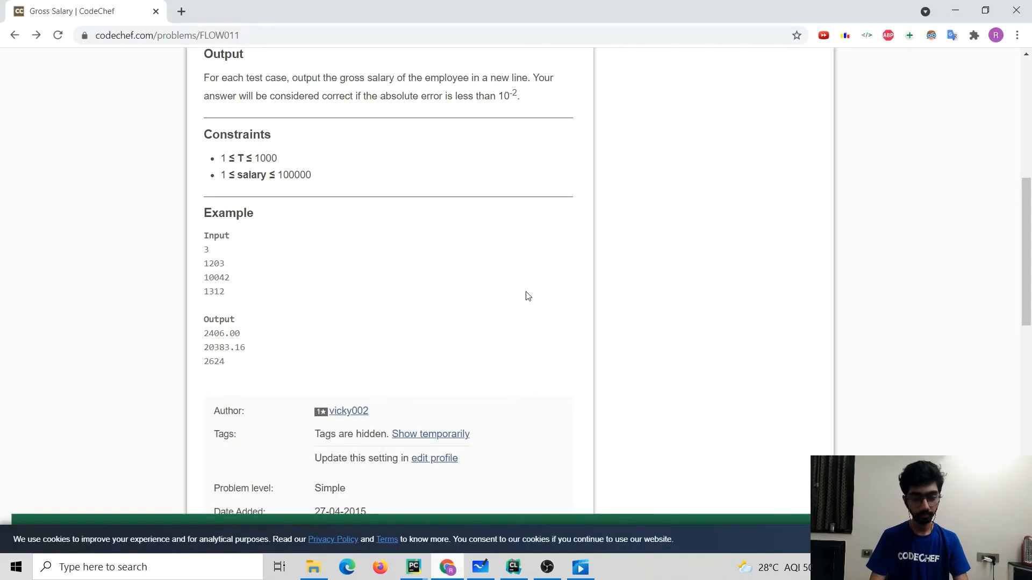
{"action": "left_click", "coordinate": [388, 354]}
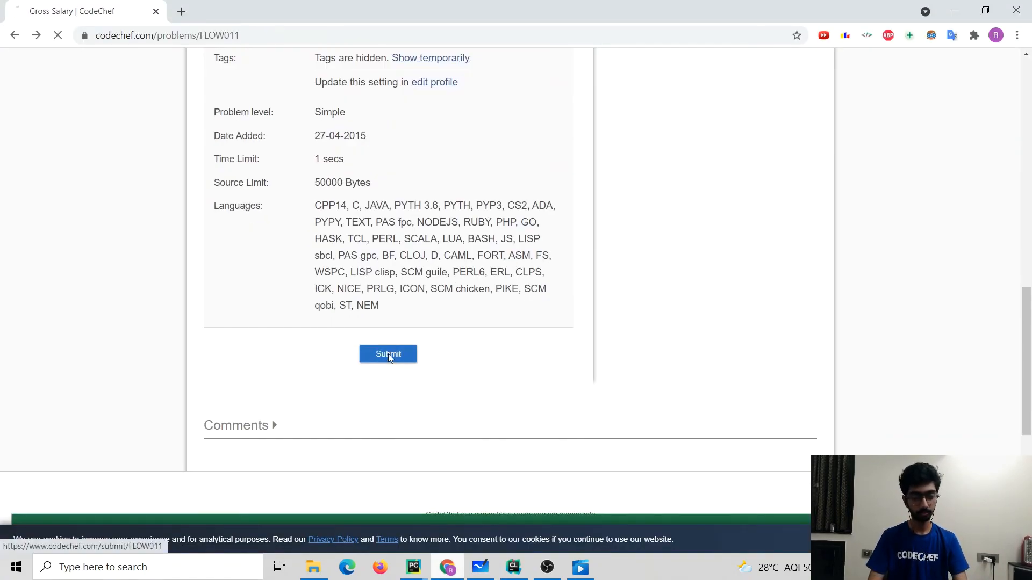
{"action": "left_click", "coordinate": [388, 354]}
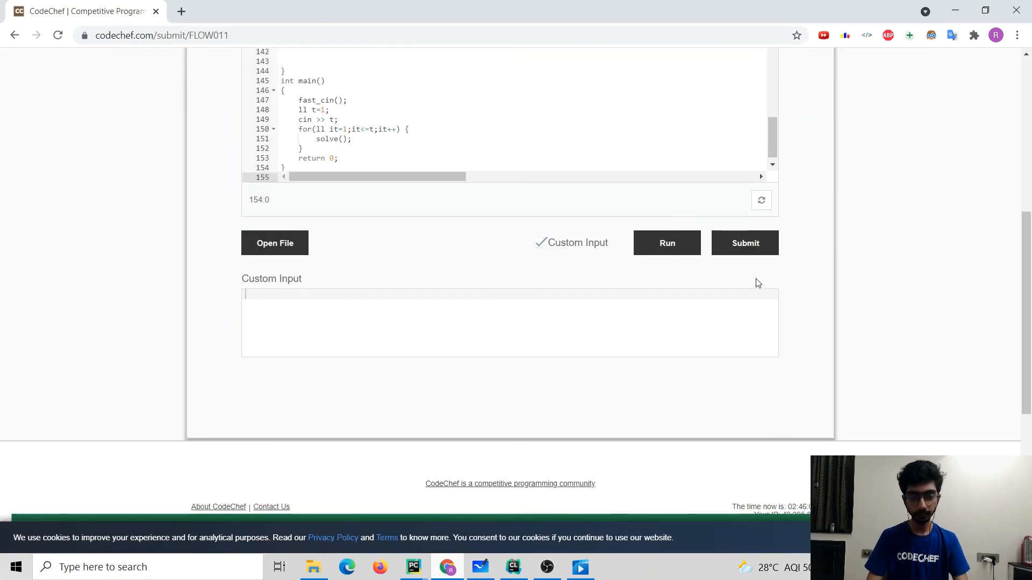
Submit the FLOW011 solution, confirm it, and see the Correct Answer verdict in 0.00 sec.
{"action": "left_click", "coordinate": [745, 243]}
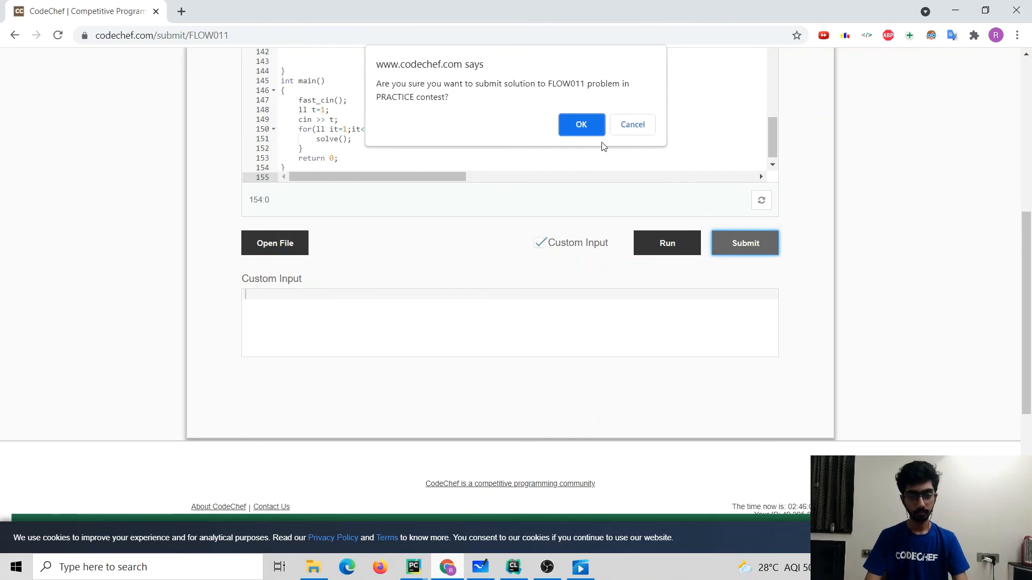
{"action": "left_click", "coordinate": [582, 125]}
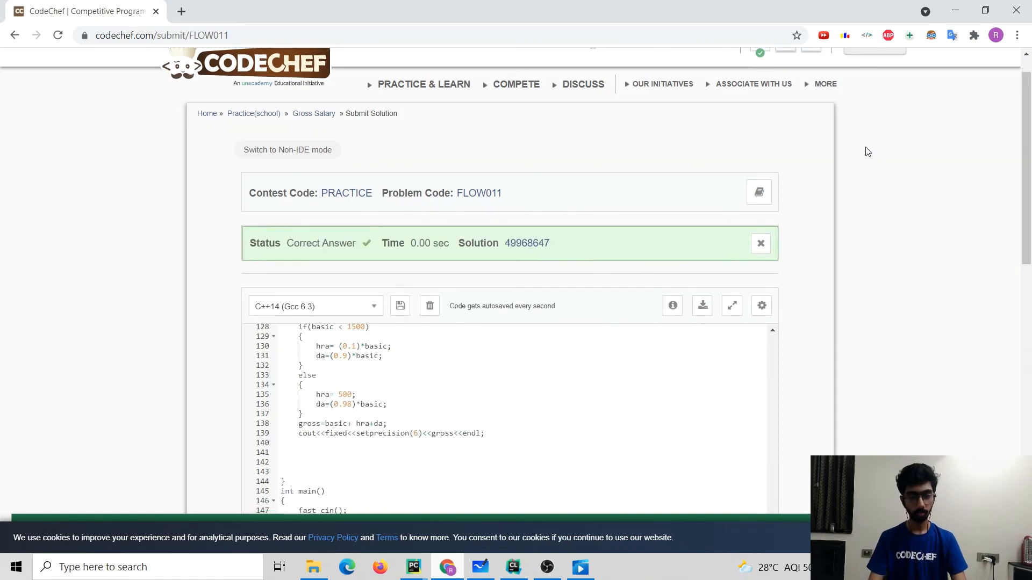
{"action": "scroll", "scroll_direction": "down", "scroll_amount": 3}
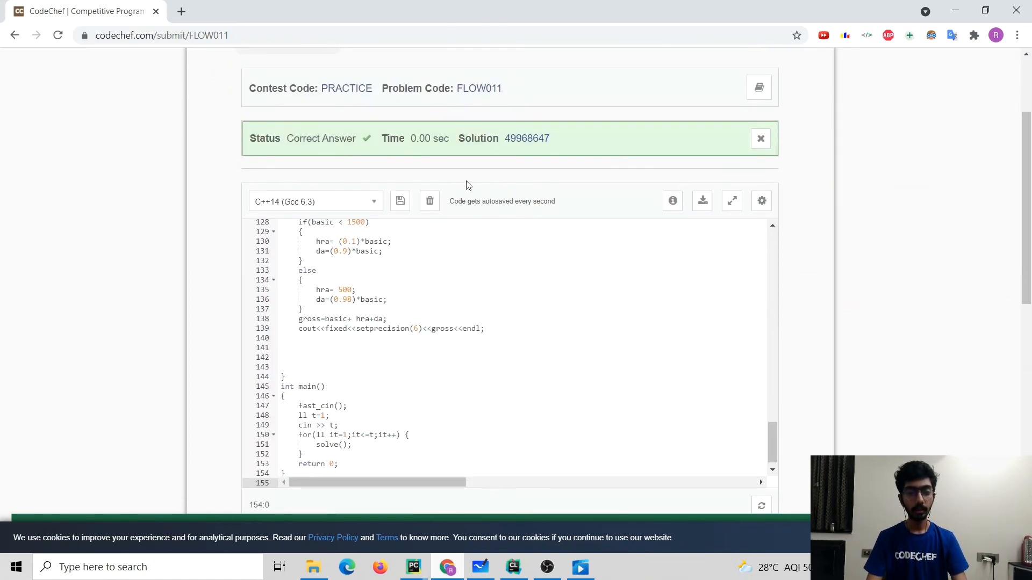
{"action": "mouse_move", "coordinate": [310, 157]}
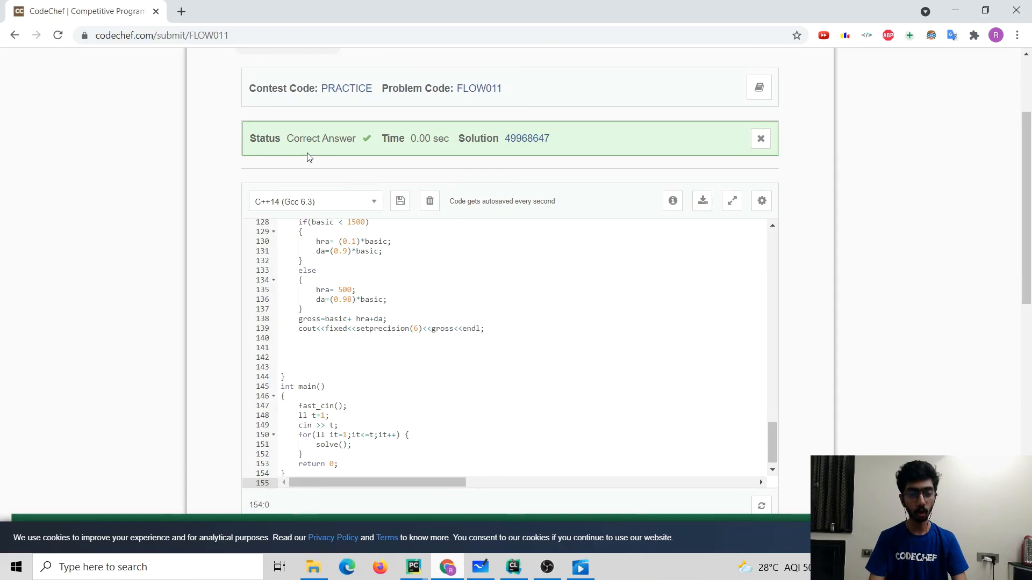